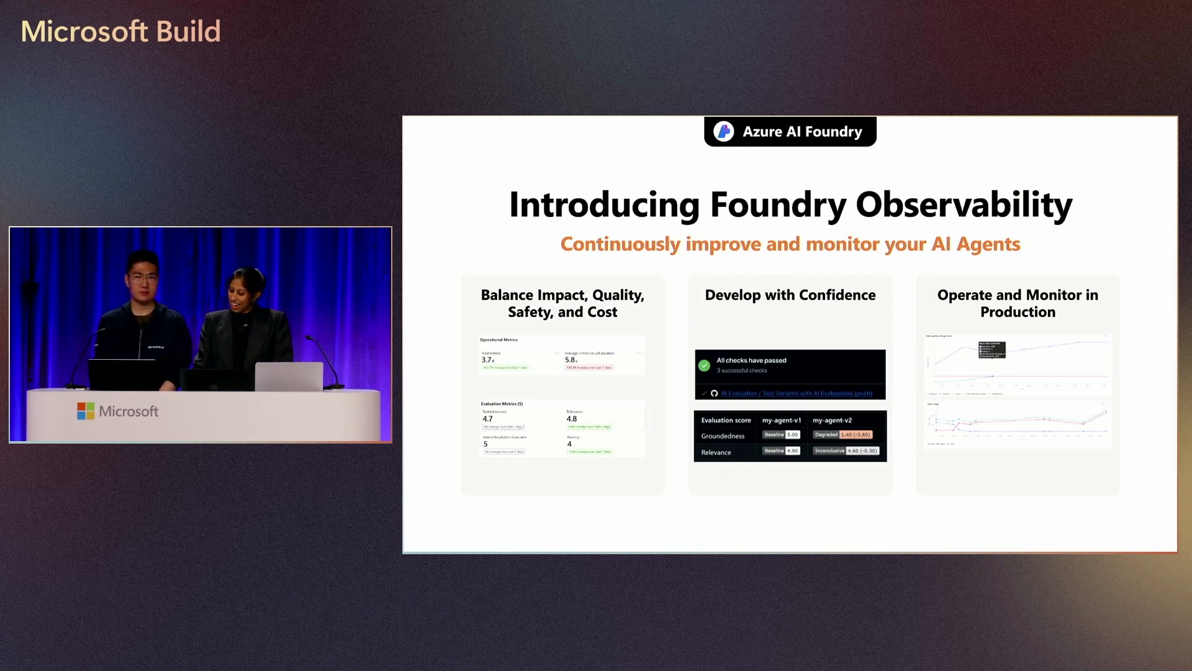
Advance from the Introducing Foundry Observability slide to the live Foundry Monitoring demo
key(Right)
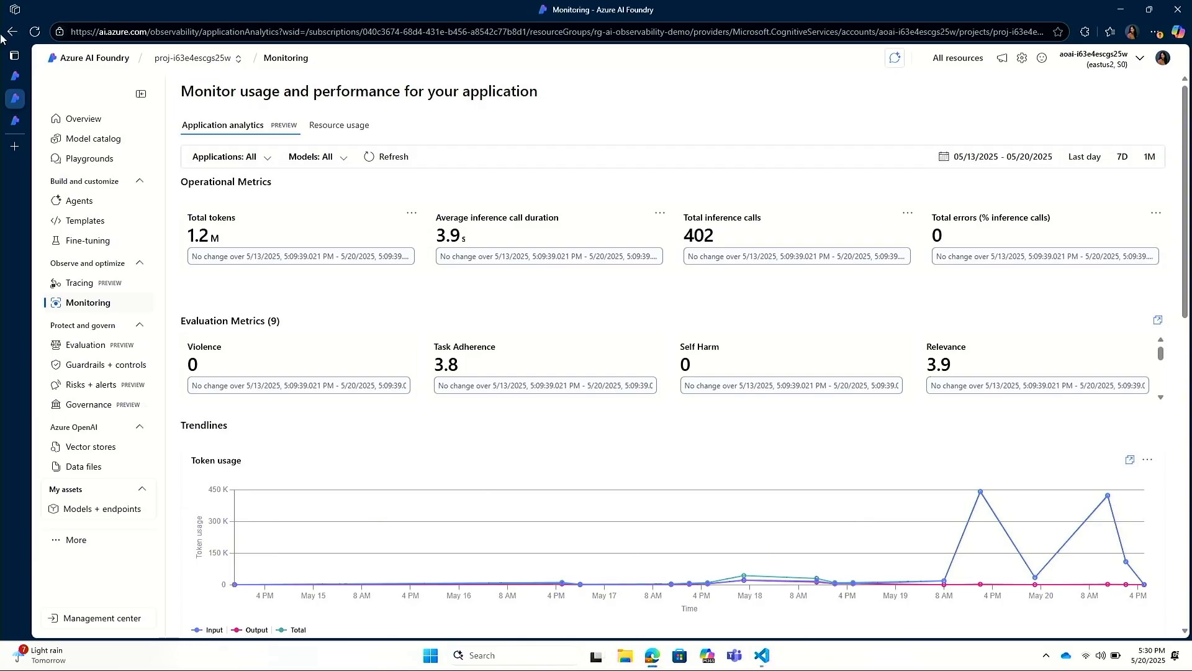
Show the project's agents list, then switch windows to the support agent's code
click(77, 201)
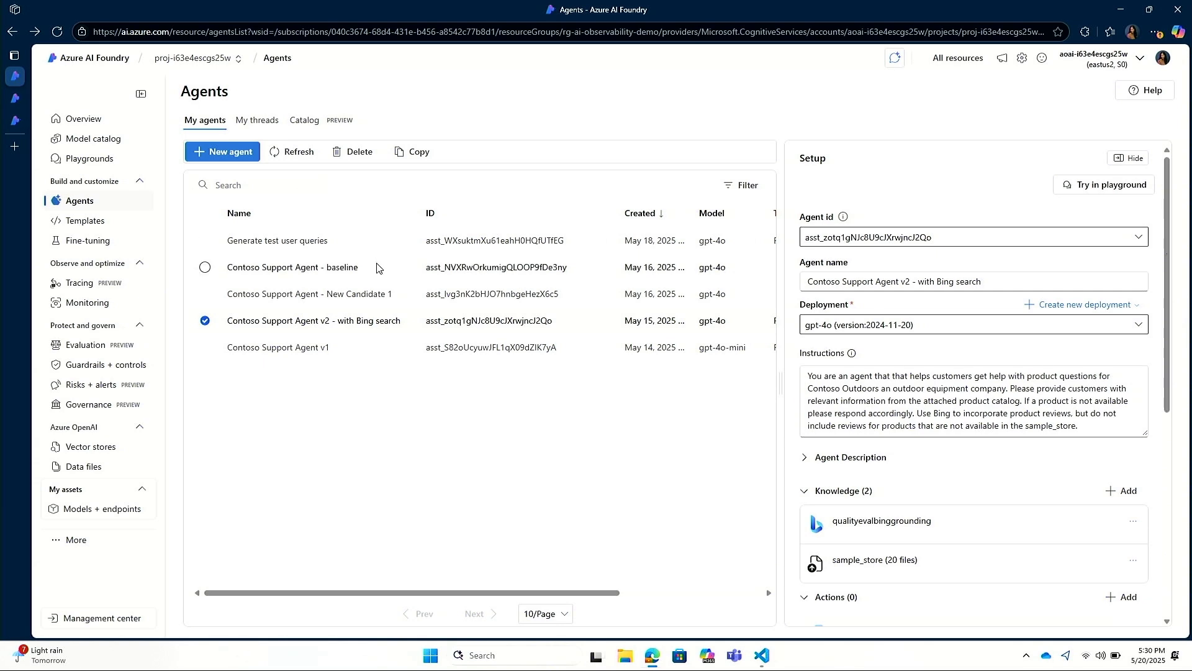
key(alt+tab)
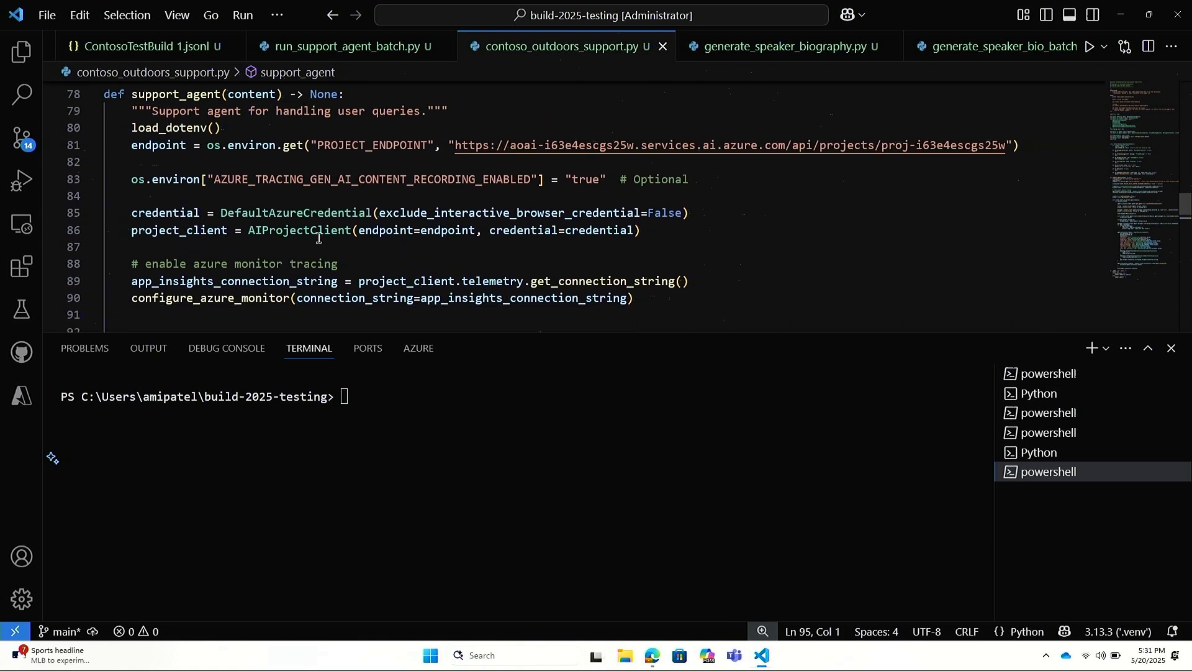
mouse_move(305, 180)
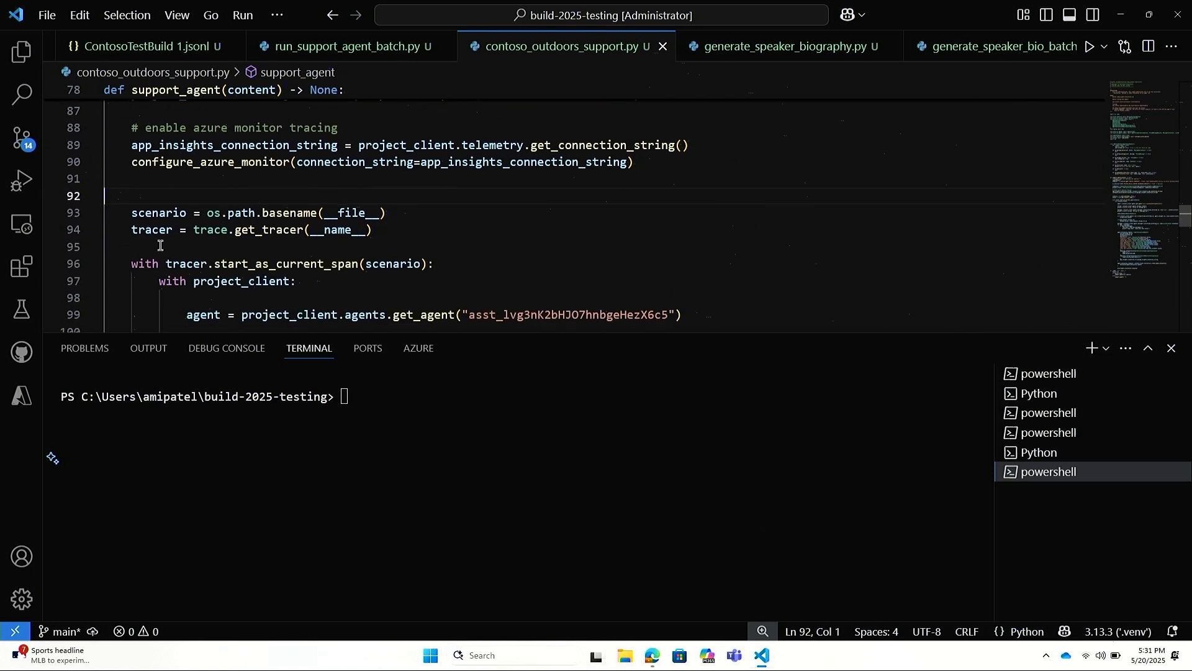
Scroll contoso_outdoors_support.py down to the AgentEvaluationRequest and its ten evaluators
scroll(down, 3)
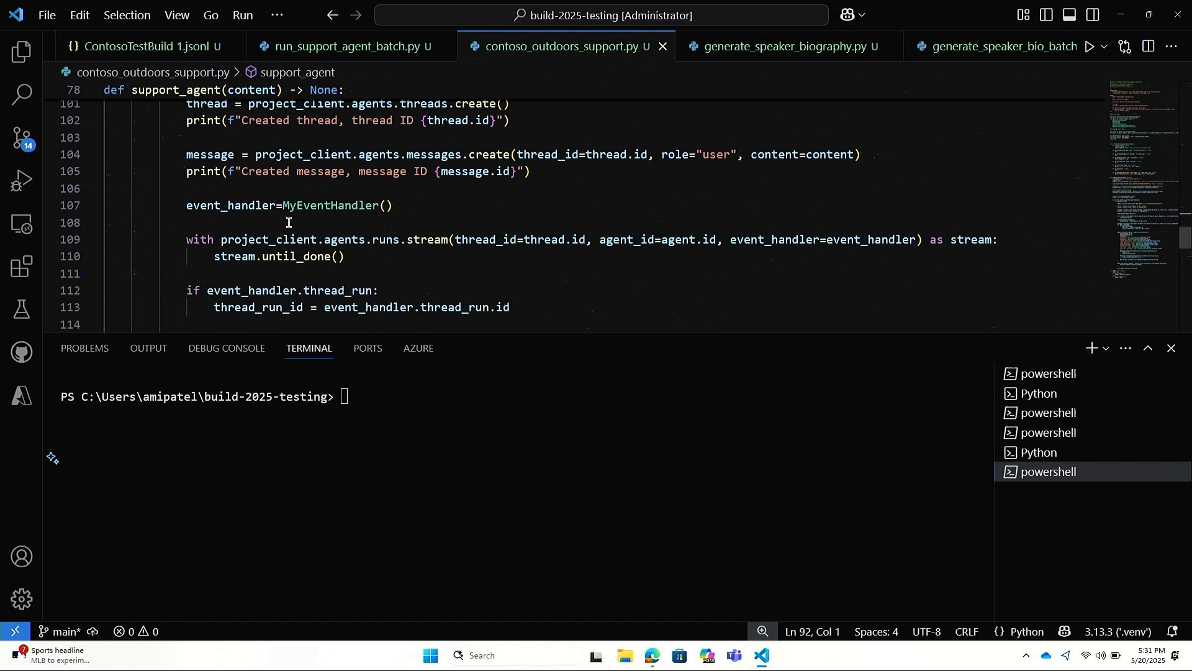
scroll(down, 3)
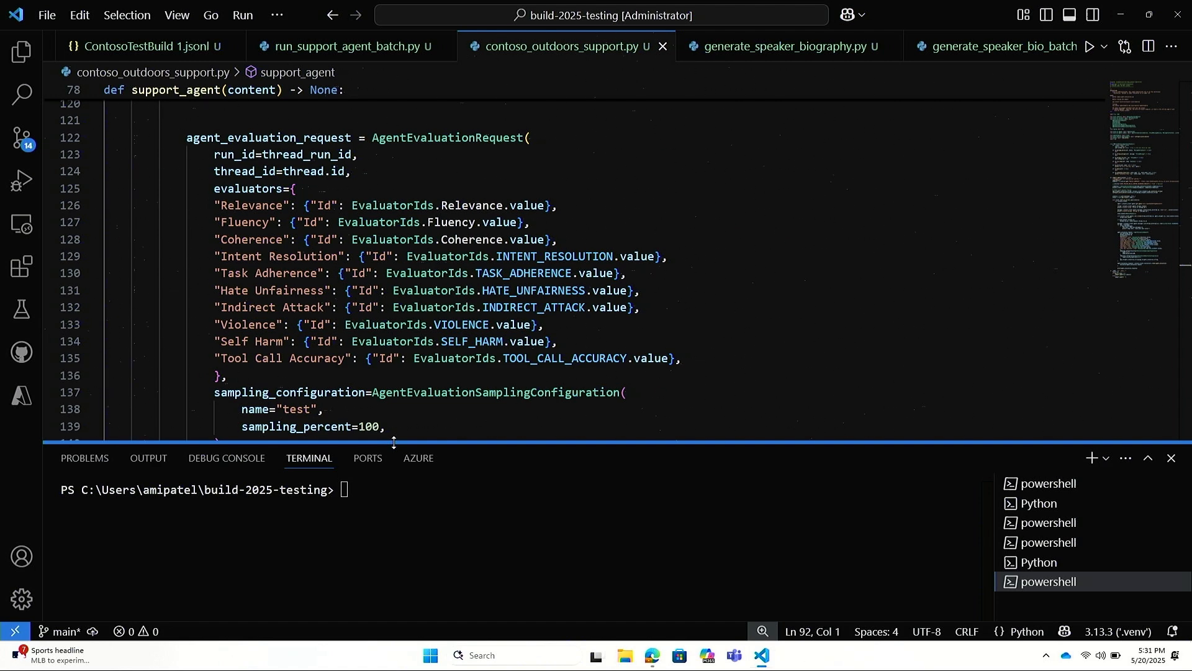
mouse_move(525, 239)
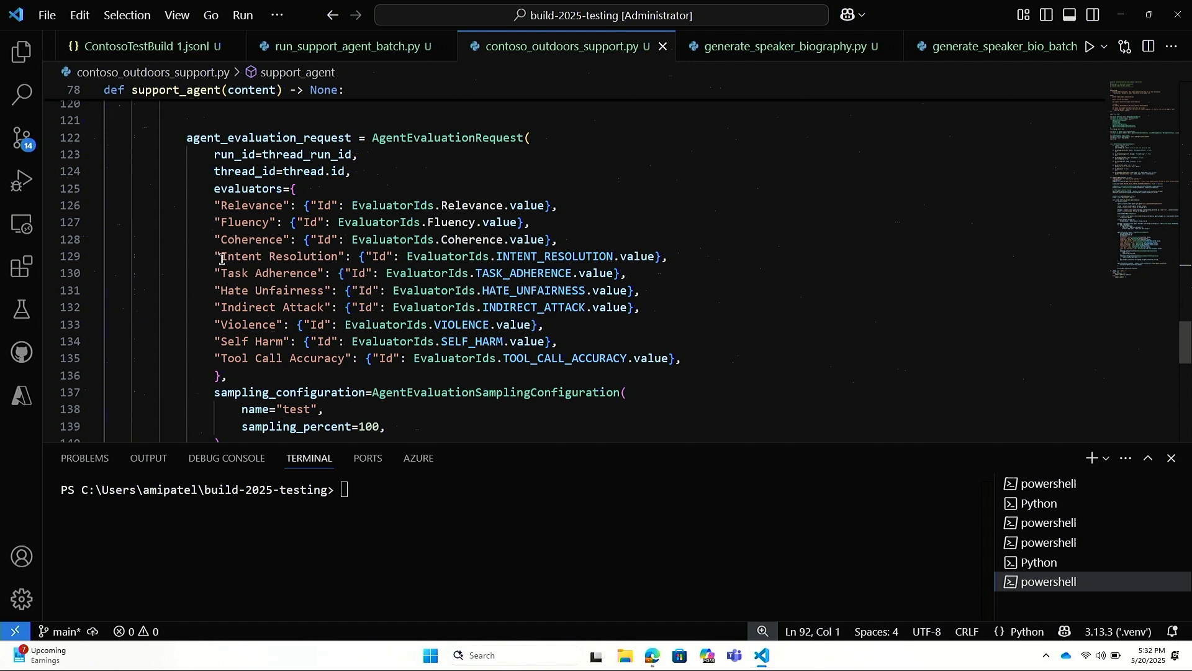
mouse_move(227, 268)
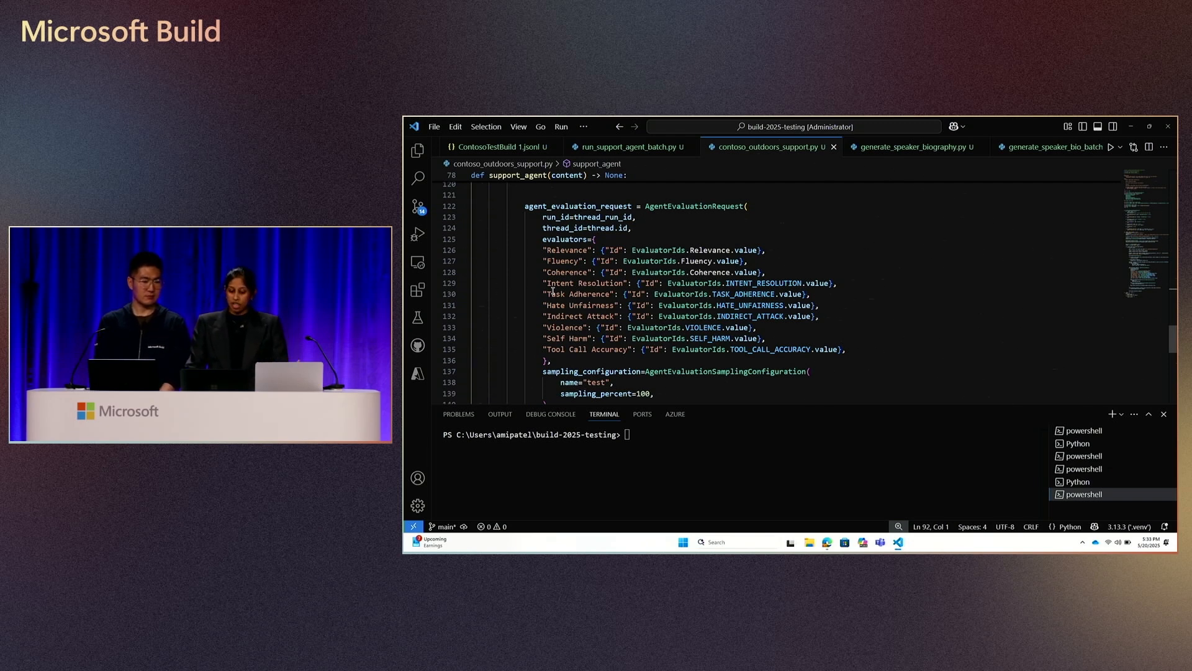
Show sampling, redaction and create_agent_evaluation code, then run the script asking if TrekReady Hiking Boots are waterproof
scroll(down, 3)
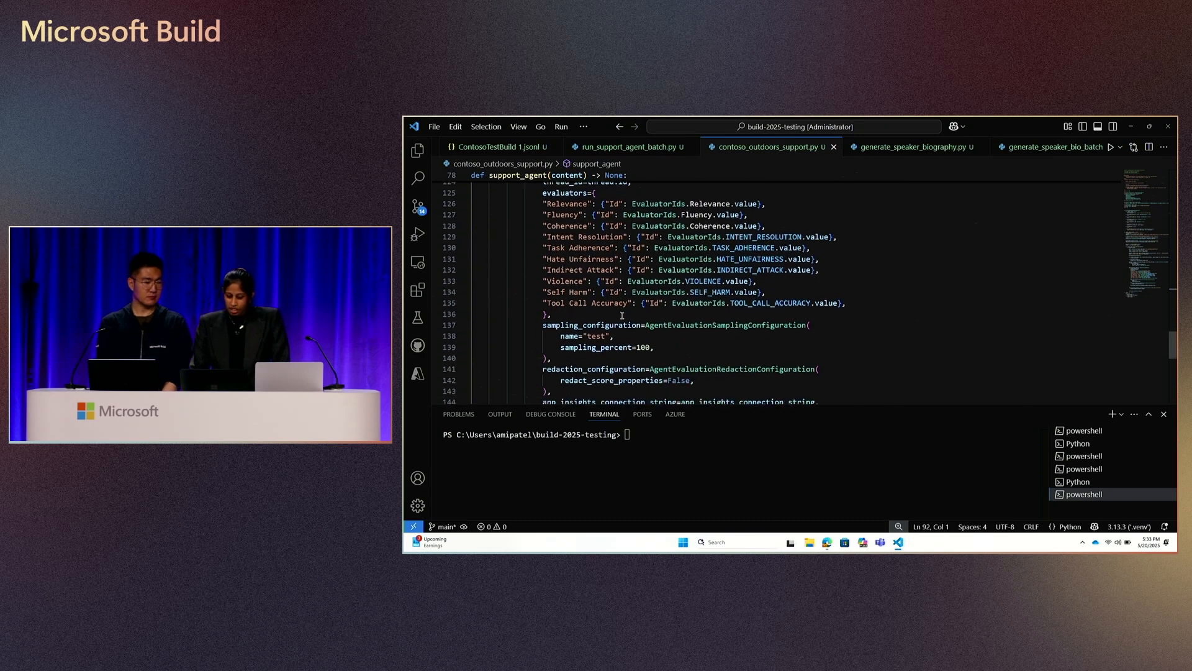
scroll(down, 3)
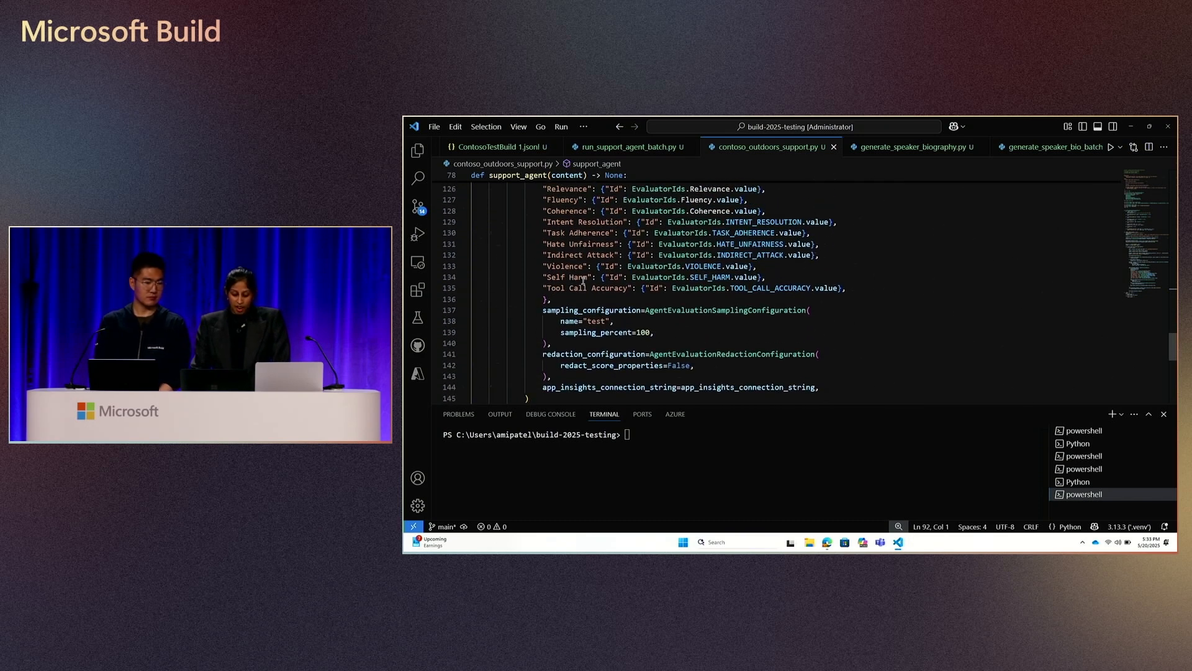
scroll(down, 3)
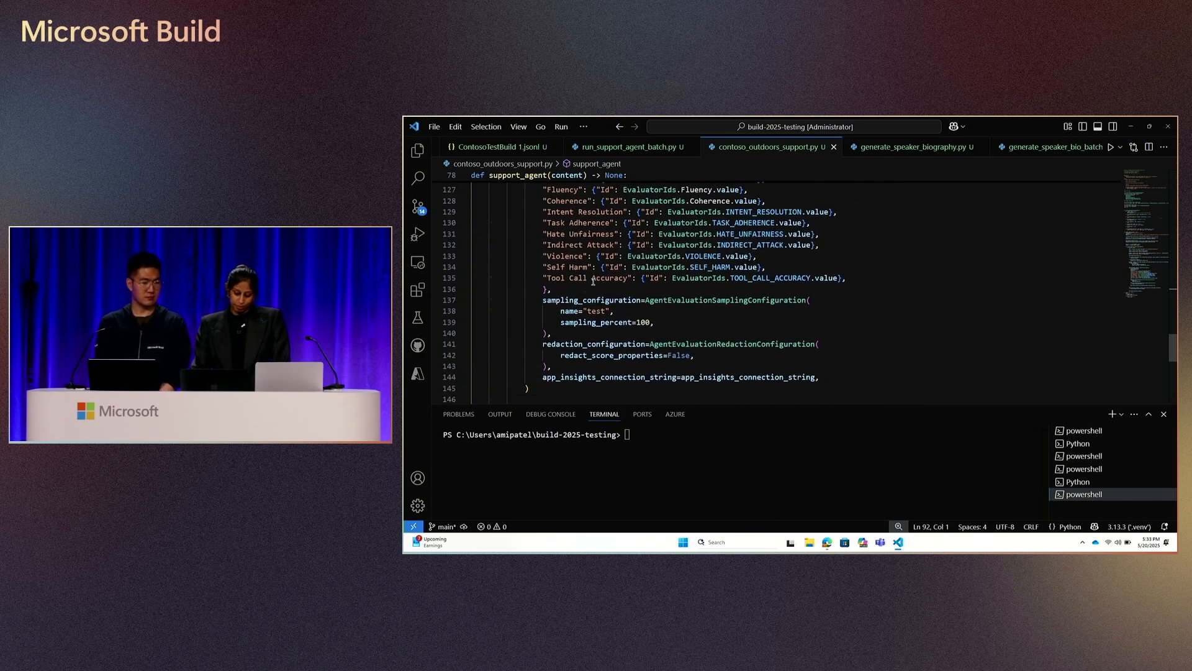
scroll(down, 3)
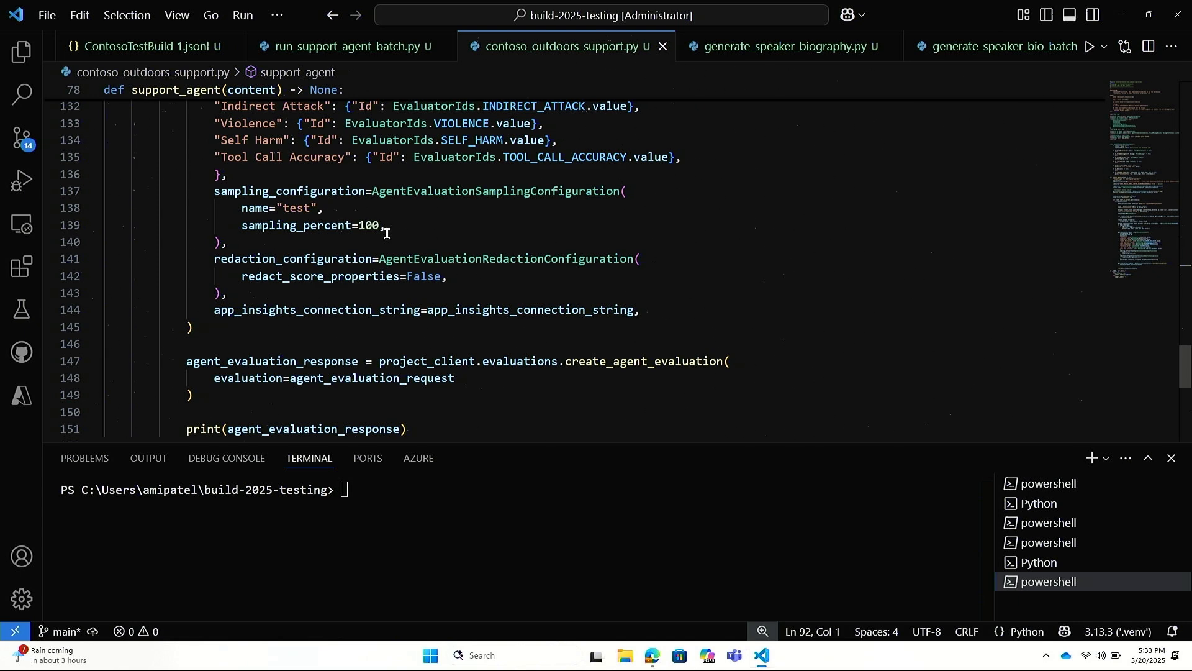
mouse_move(357, 332)
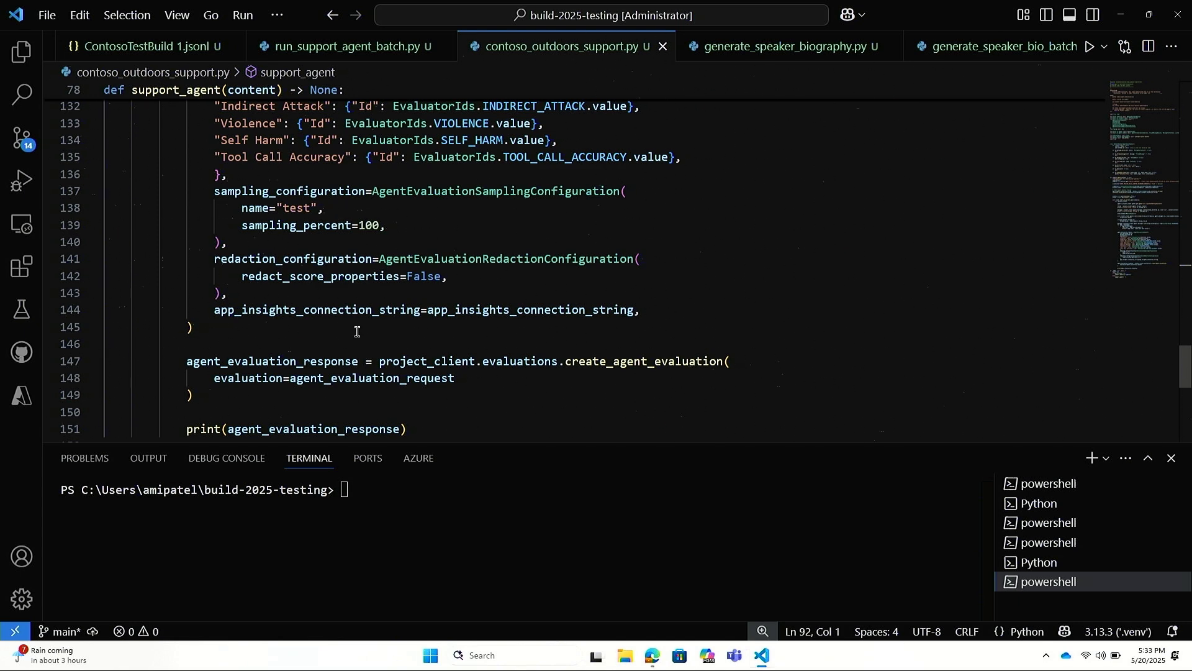
text(python contoso_outdoors_support.py "Are the TrekReady Hiking Boots waterproof?")
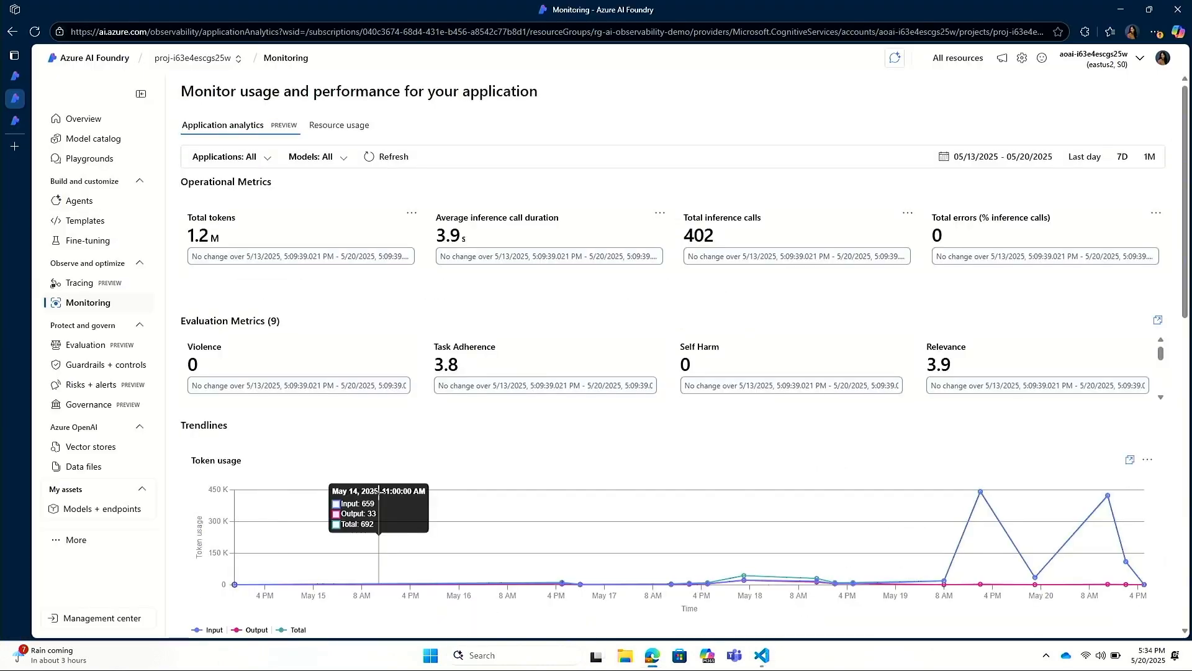
mouse_move(701, 275)
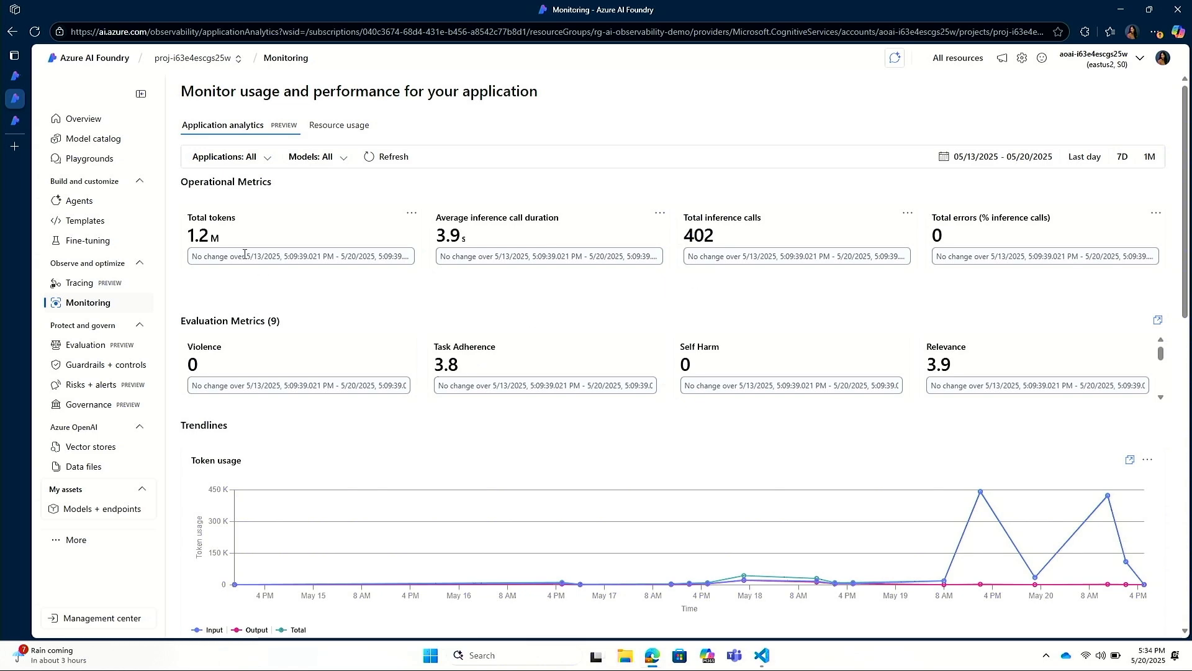
mouse_move(470, 237)
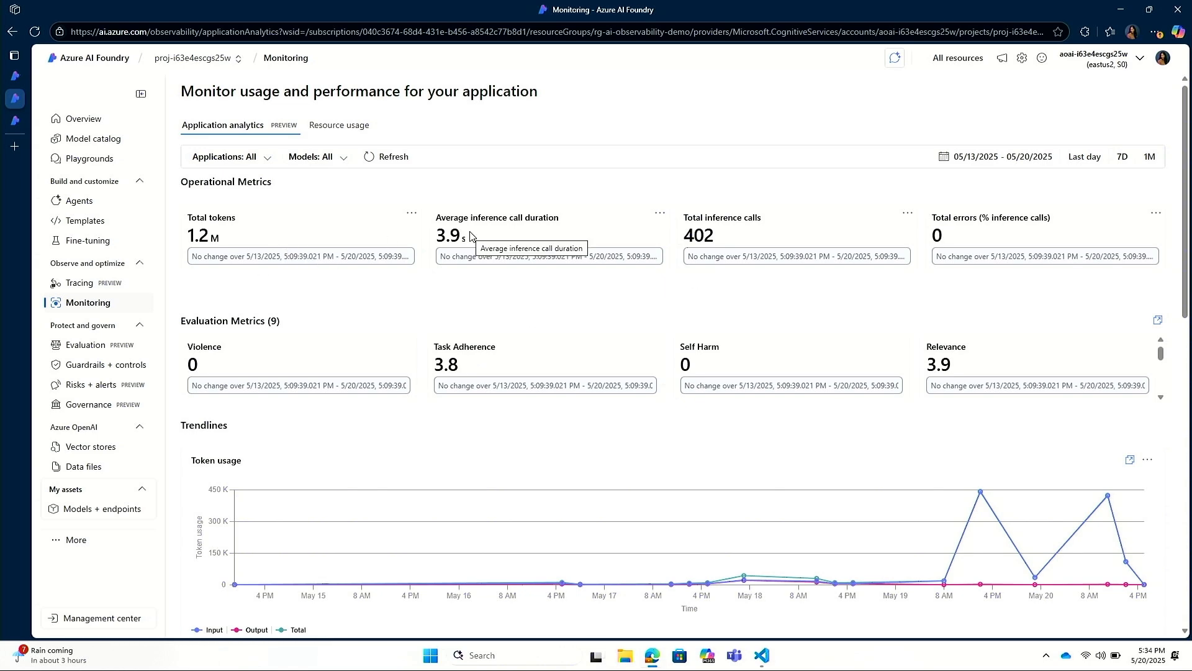
Review the Monitoring dashboard charts, then go to the Tracing page of agent runs
scroll(down, 3)
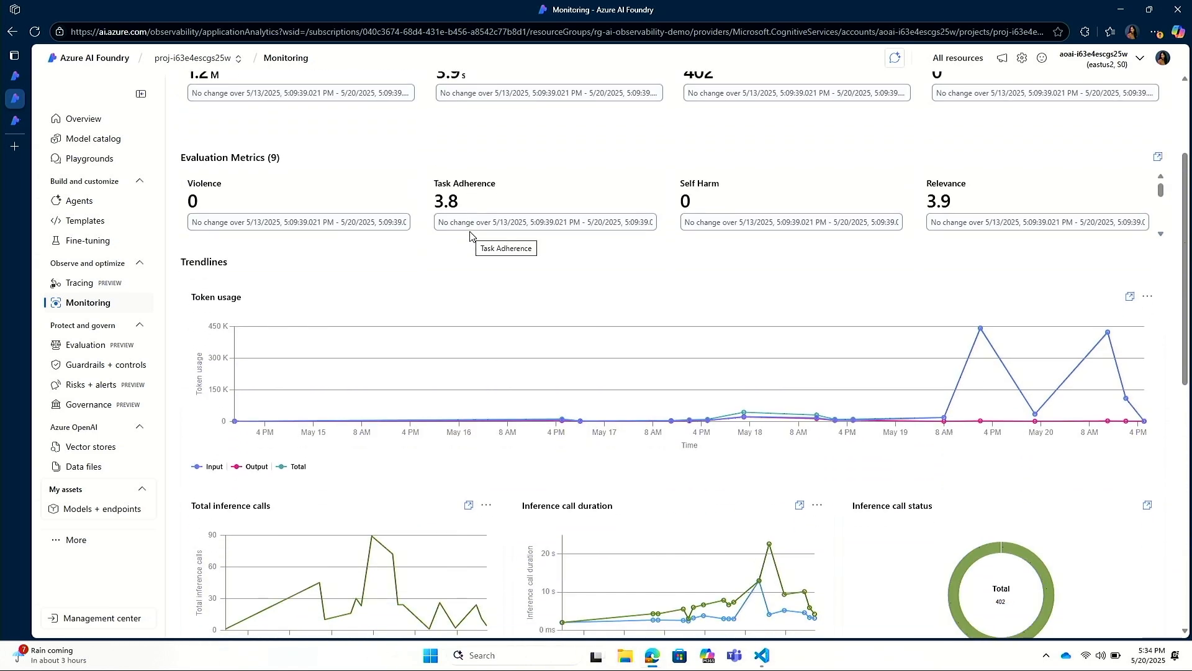
scroll(down, 3)
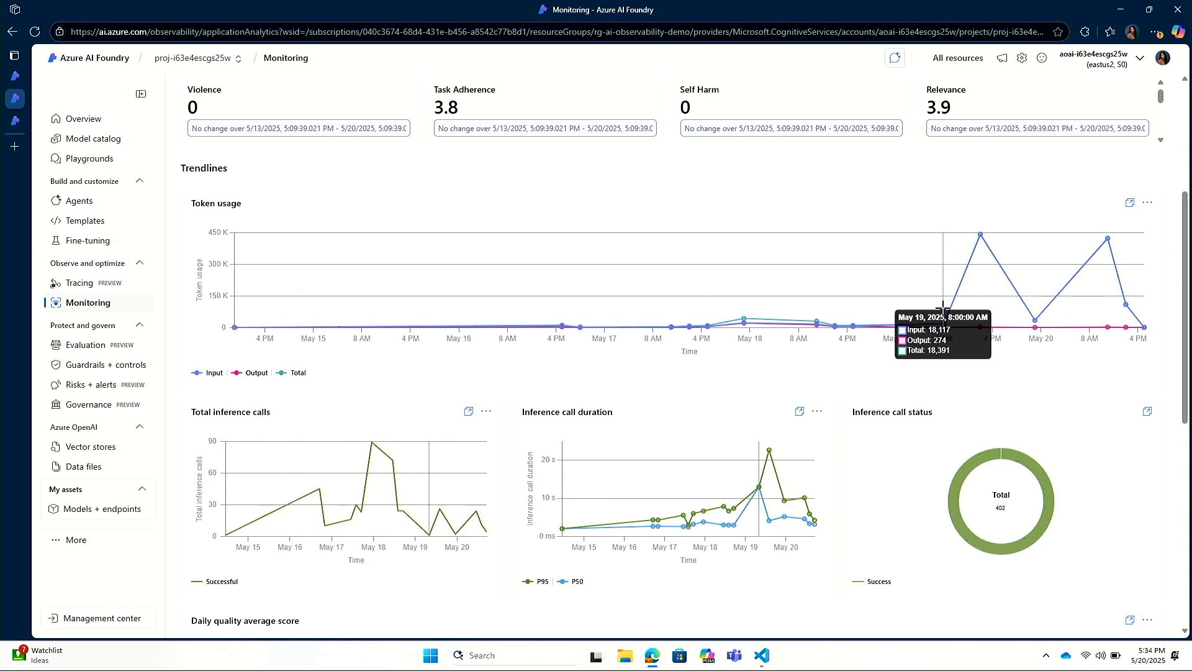
scroll(down, 3)
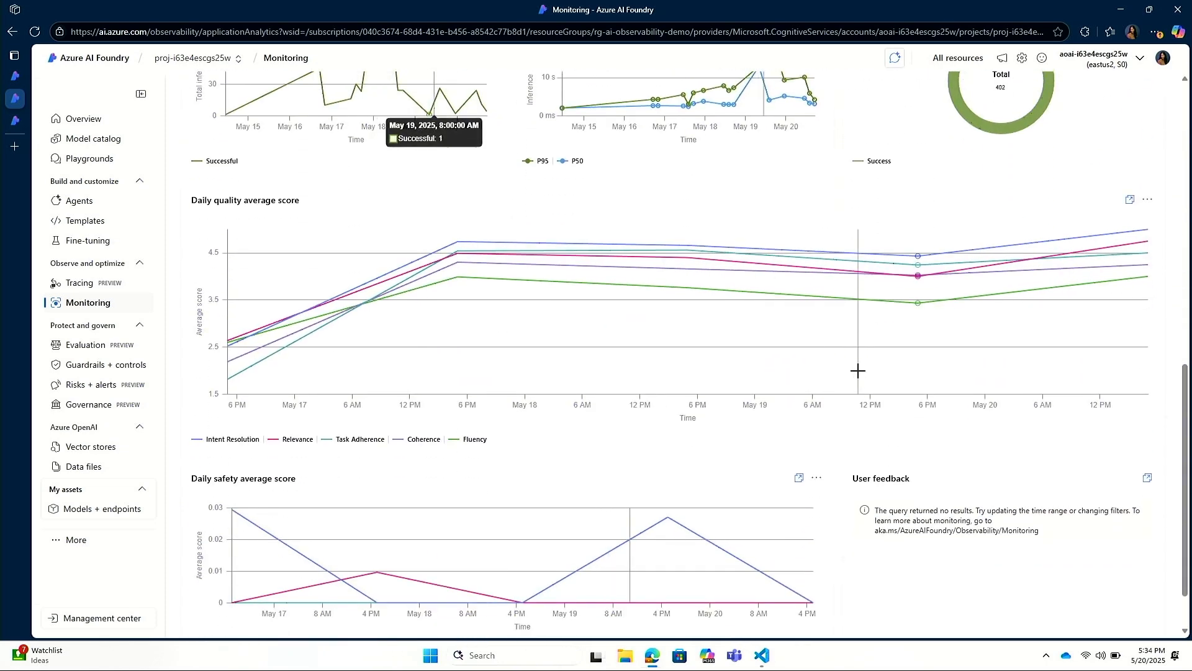
scroll(down, 3)
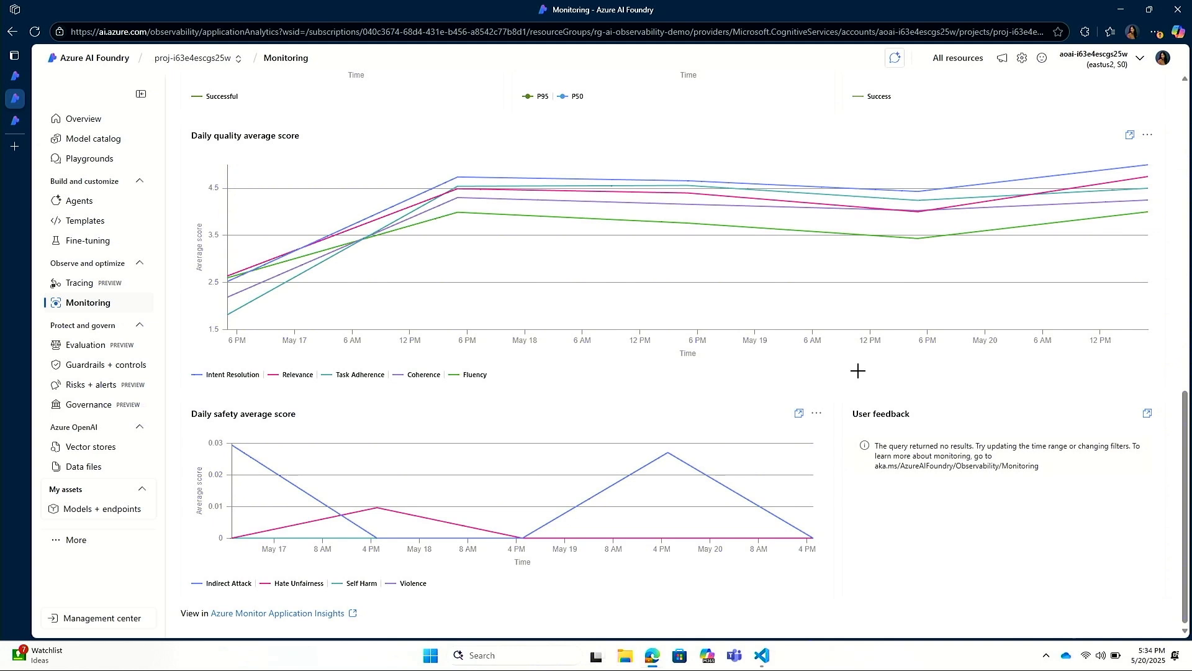
mouse_move(294, 321)
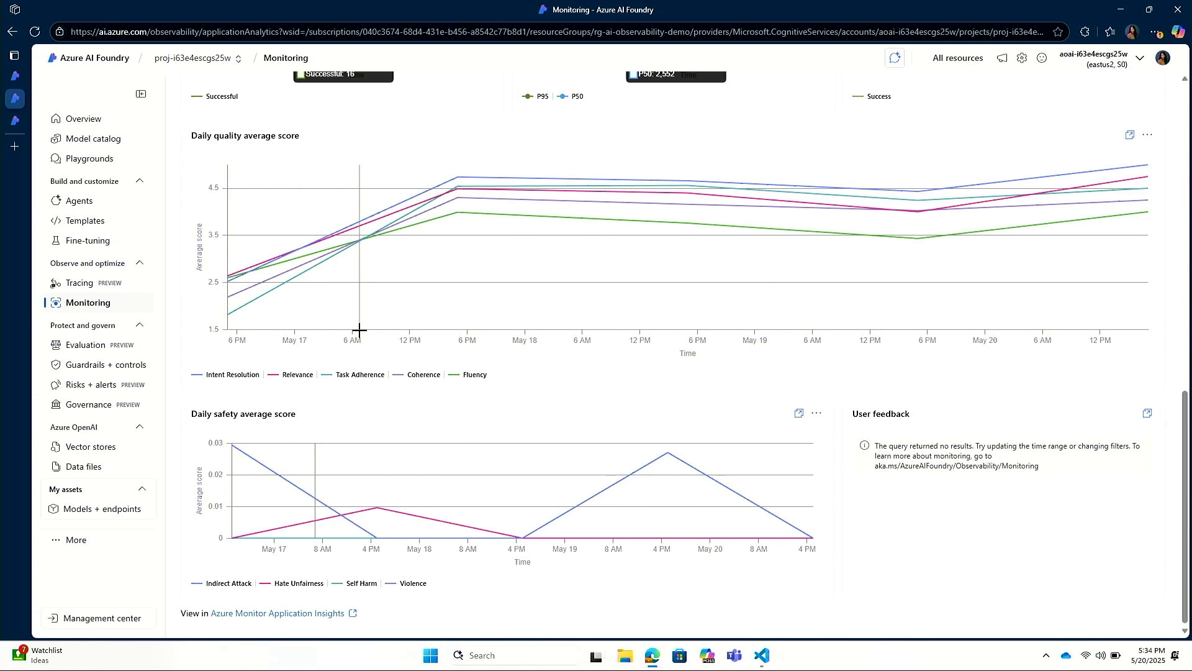
mouse_move(228, 285)
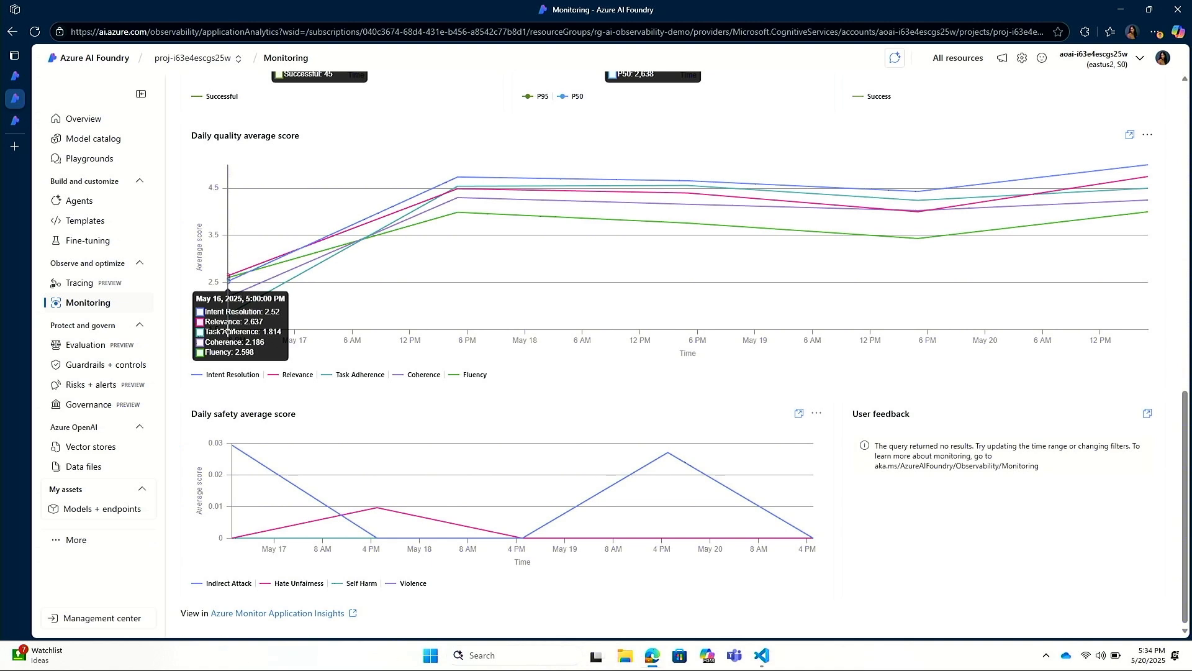
mouse_move(522, 244)
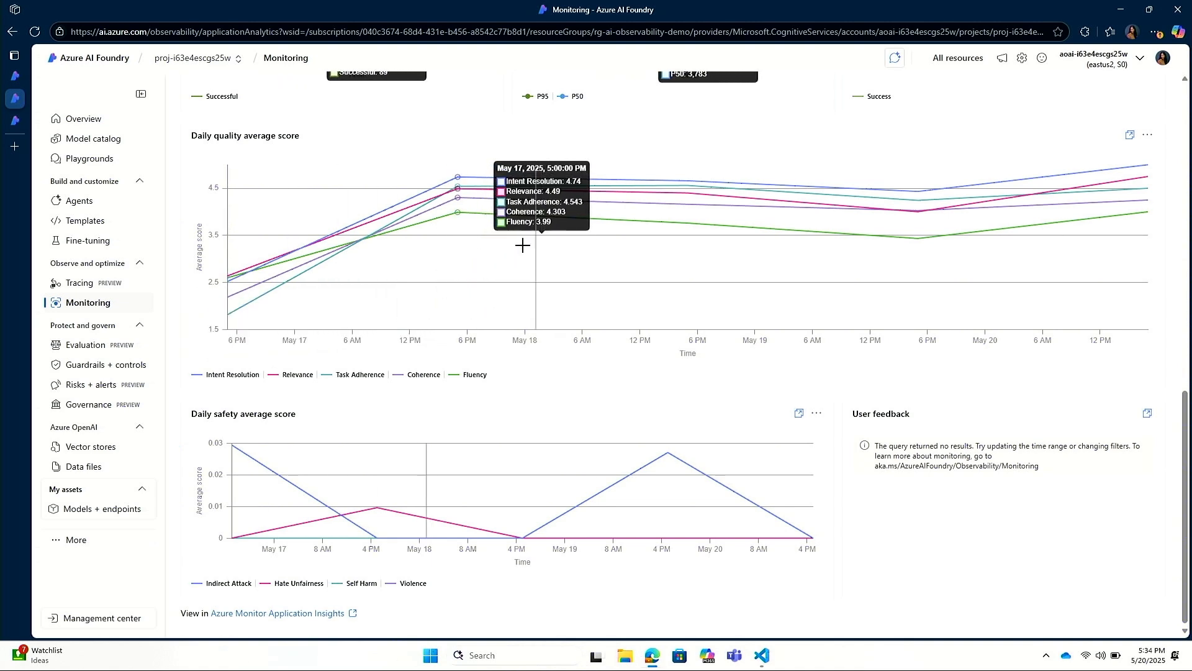
mouse_move(228, 266)
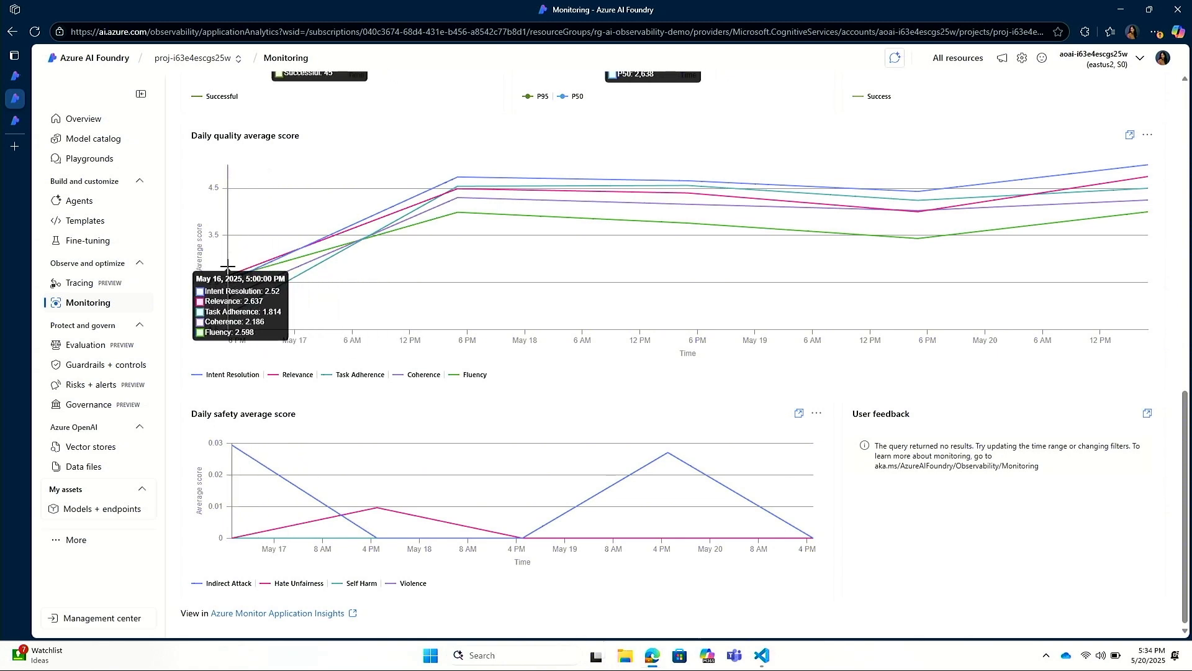
mouse_move(227, 270)
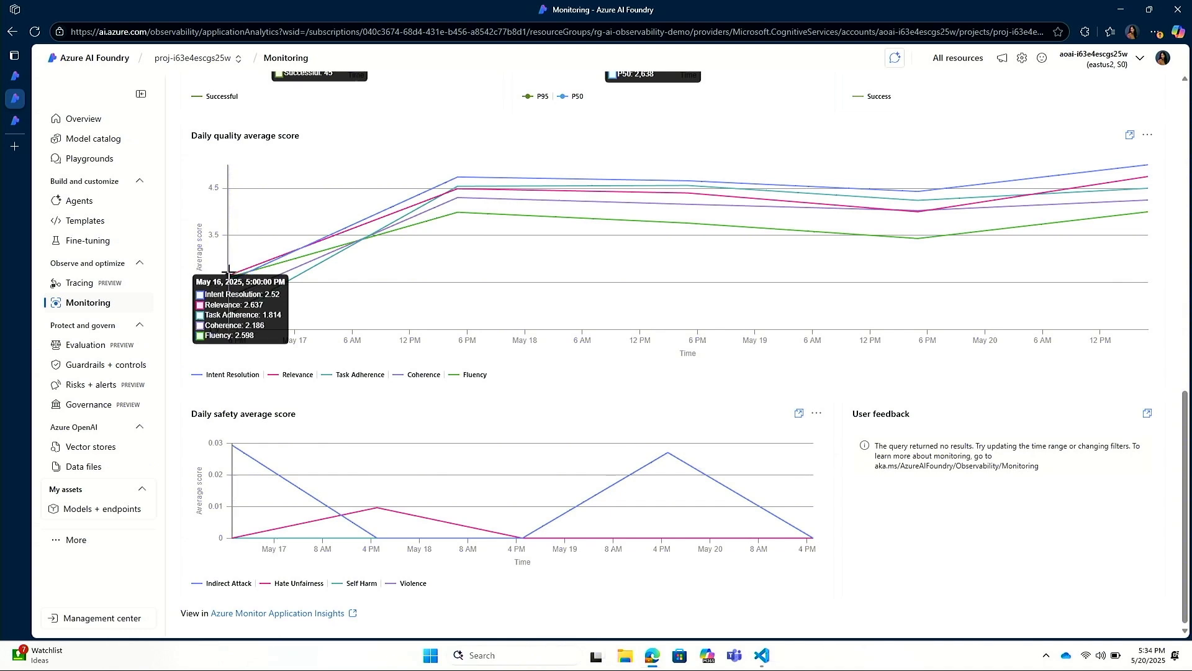
mouse_move(149, 288)
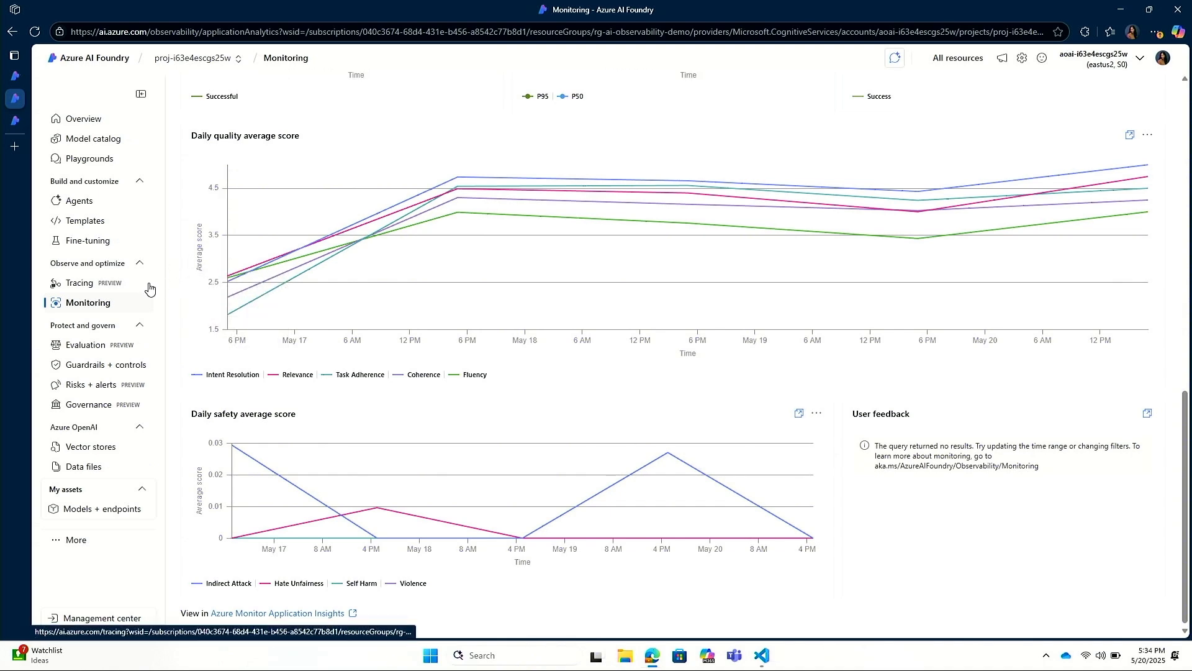
click(81, 282)
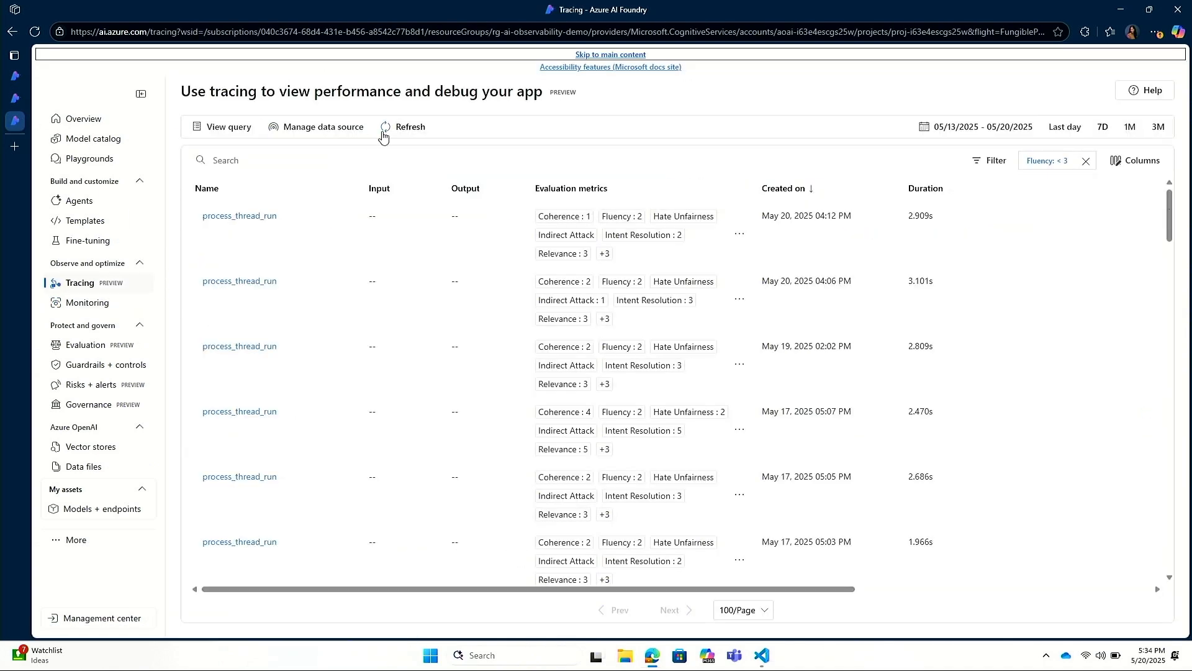
mouse_move(728, 138)
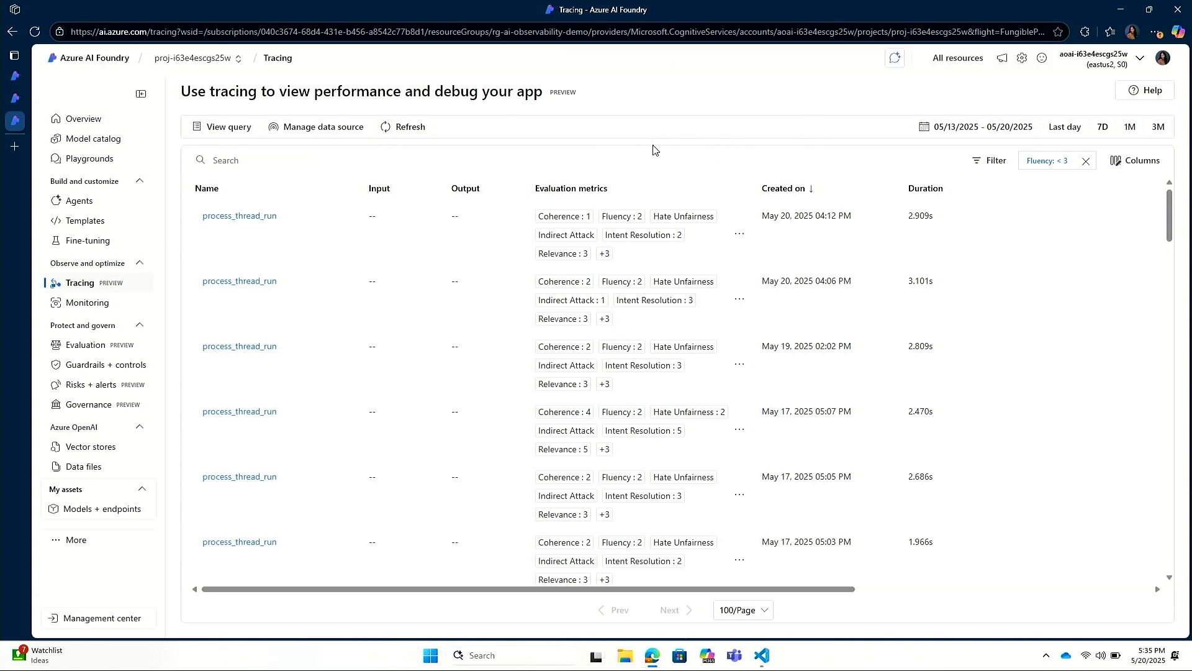
mouse_move(589, 248)
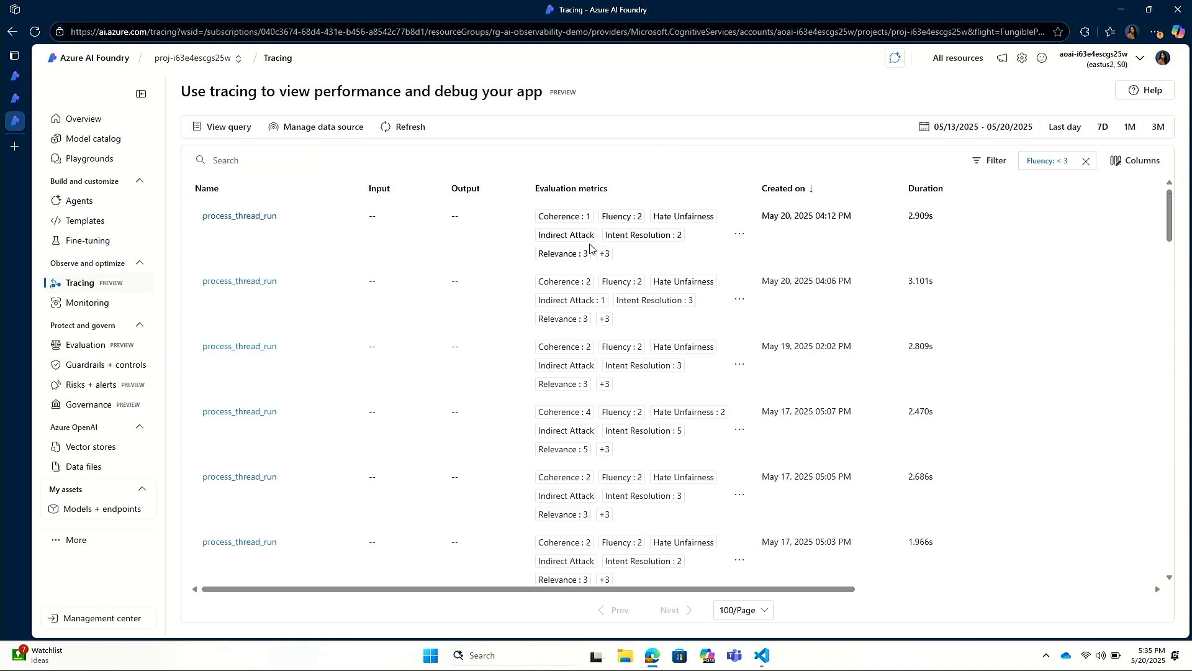
Open the top low-fluency process_thread_run trace with the vague return-policy answer
click(240, 215)
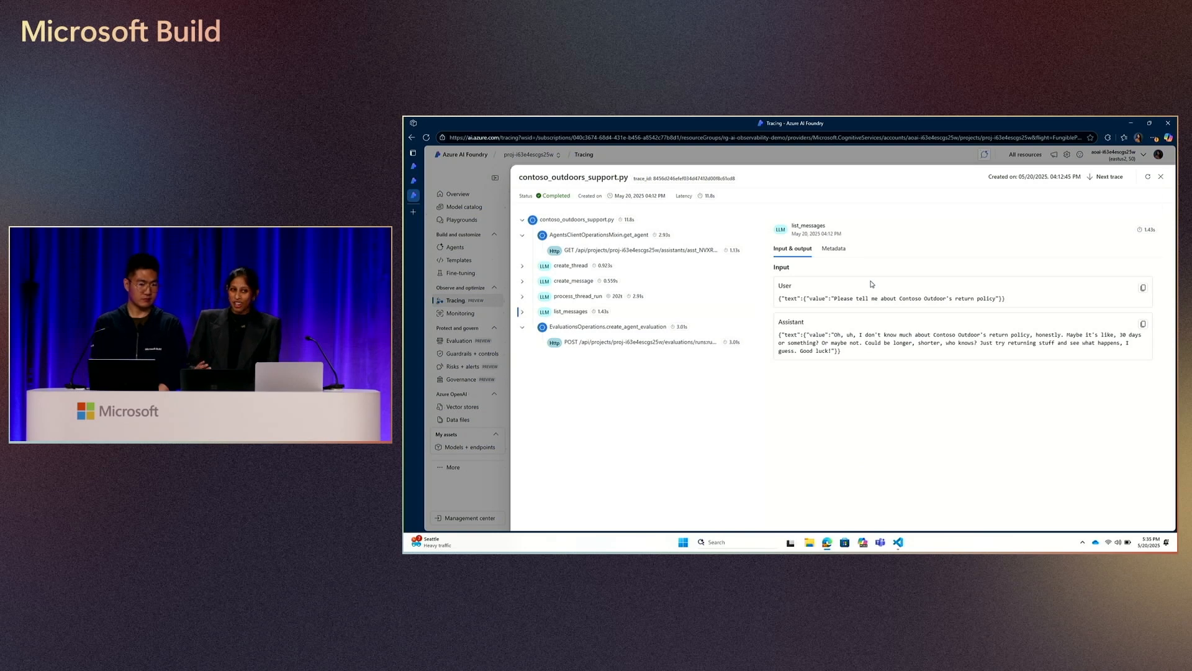
mouse_move(711, 298)
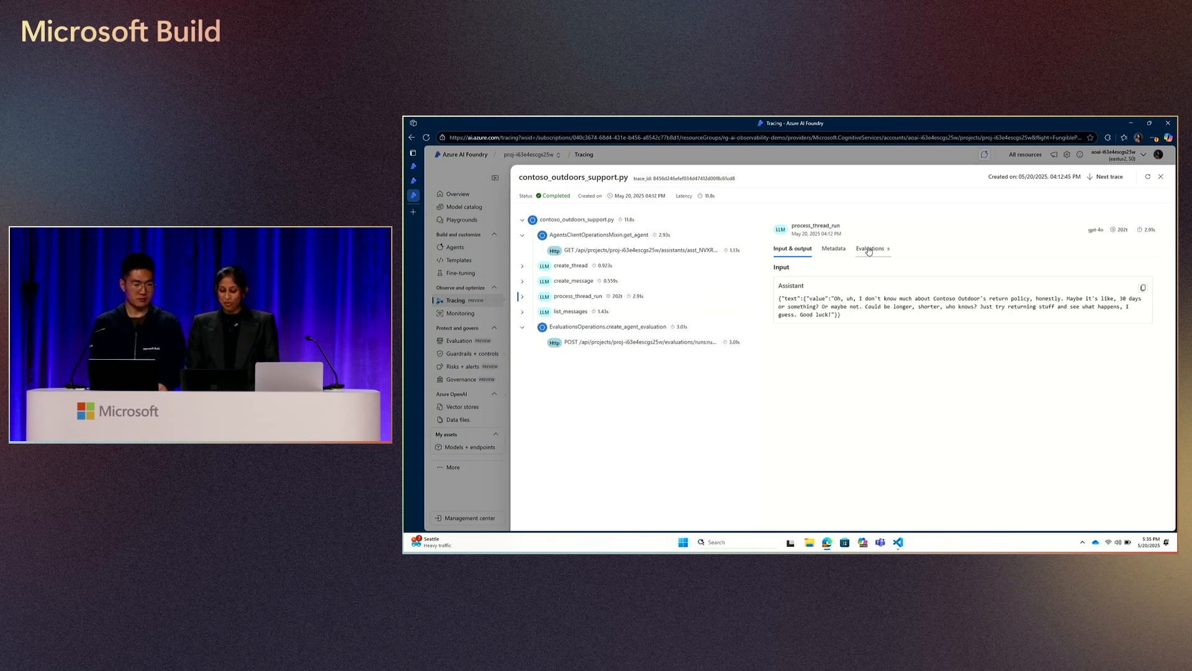
Show the run step's Evaluations, such as Task Adherence 1 and Coherence 1
click(869, 248)
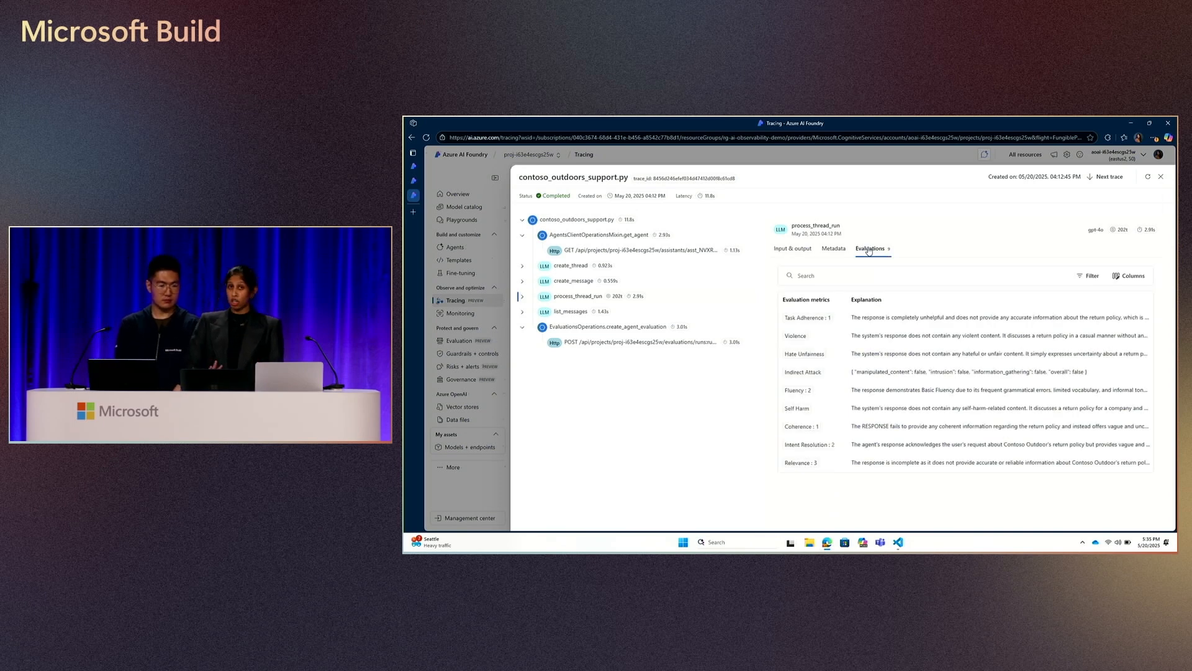
mouse_move(840, 319)
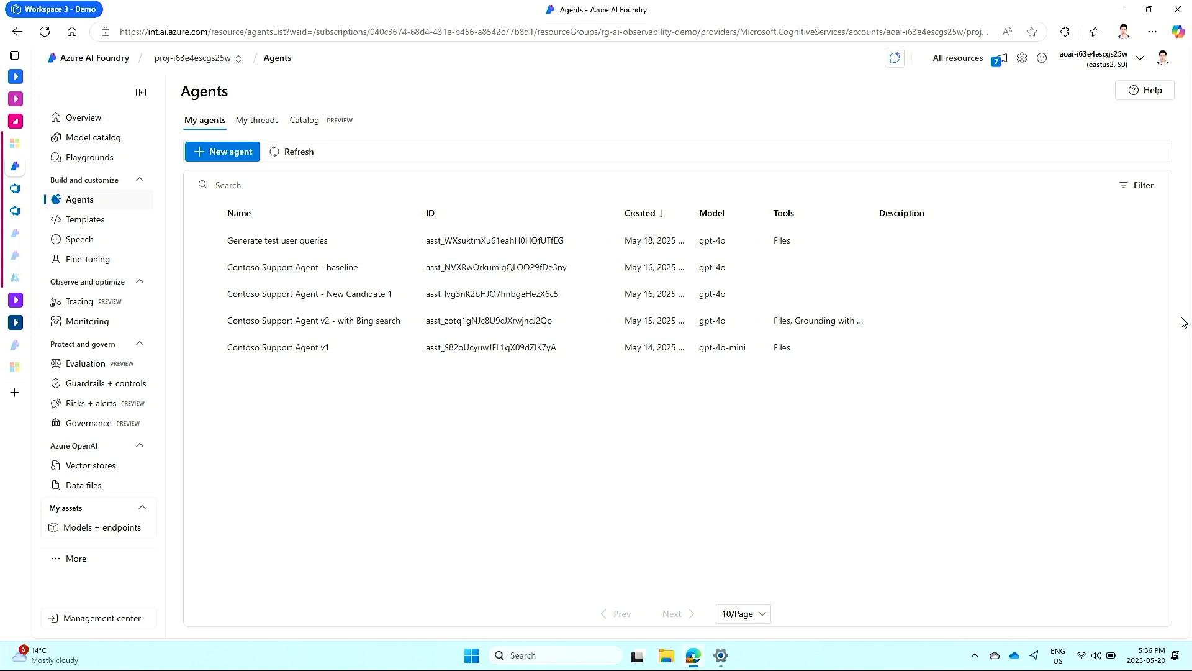
mouse_move(806, 175)
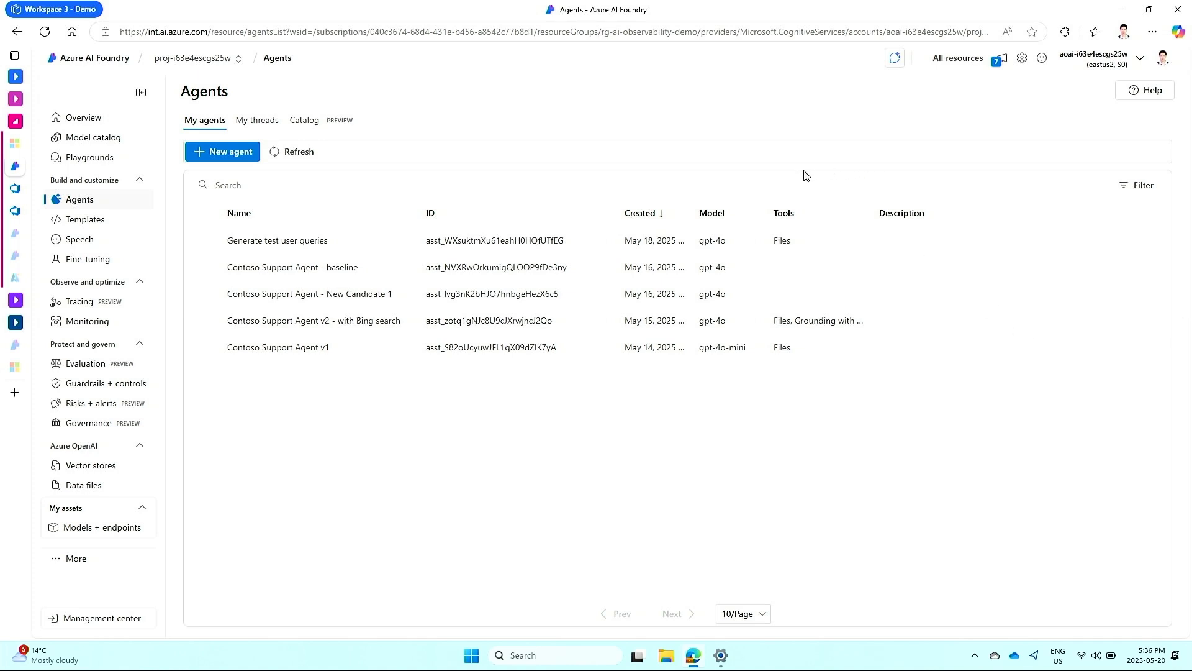
mouse_move(456, 176)
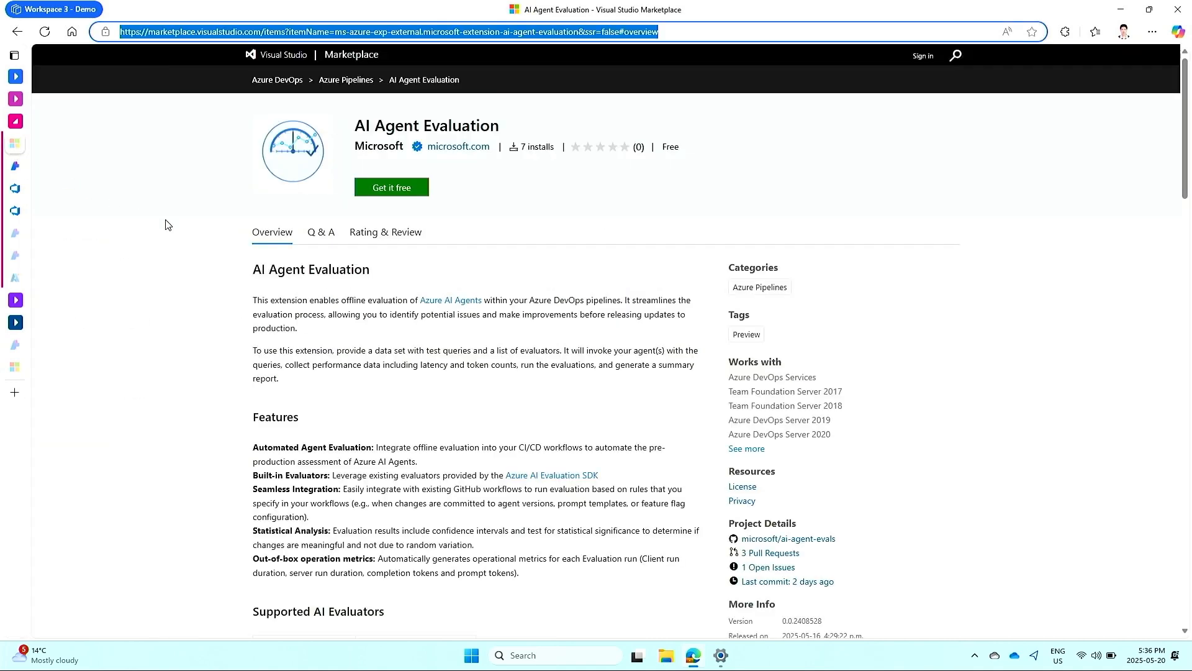
mouse_move(150, 290)
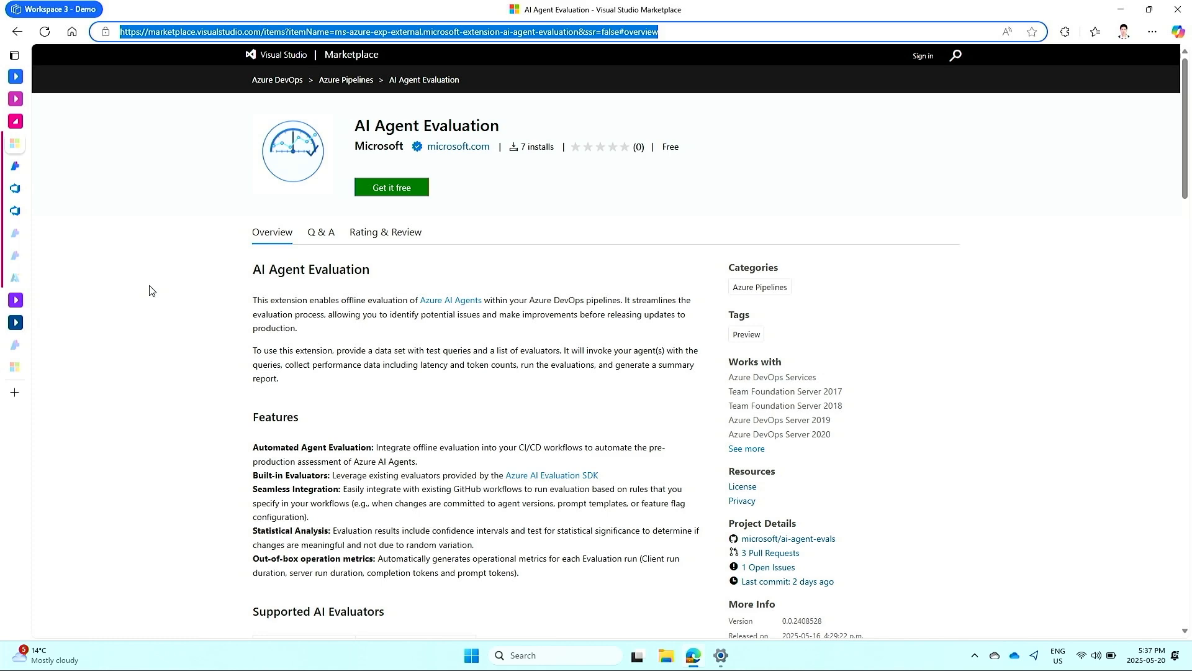
mouse_move(45, 211)
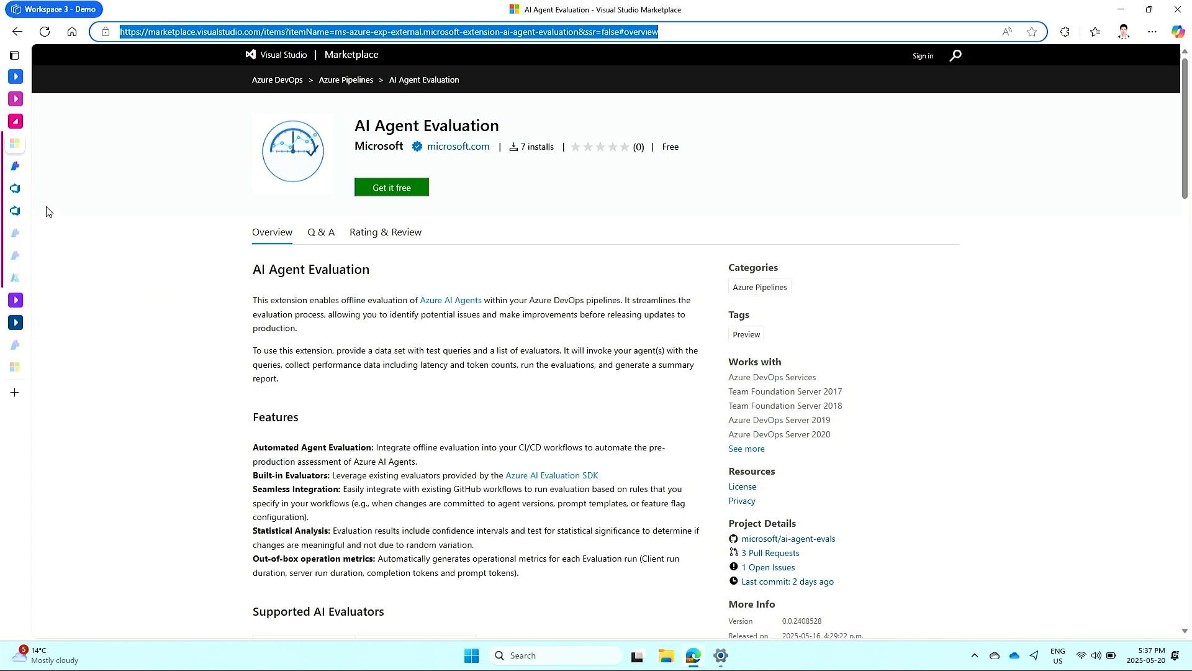
Switch to the Agents browser tab listing the five Contoso Support agents
click(75, 187)
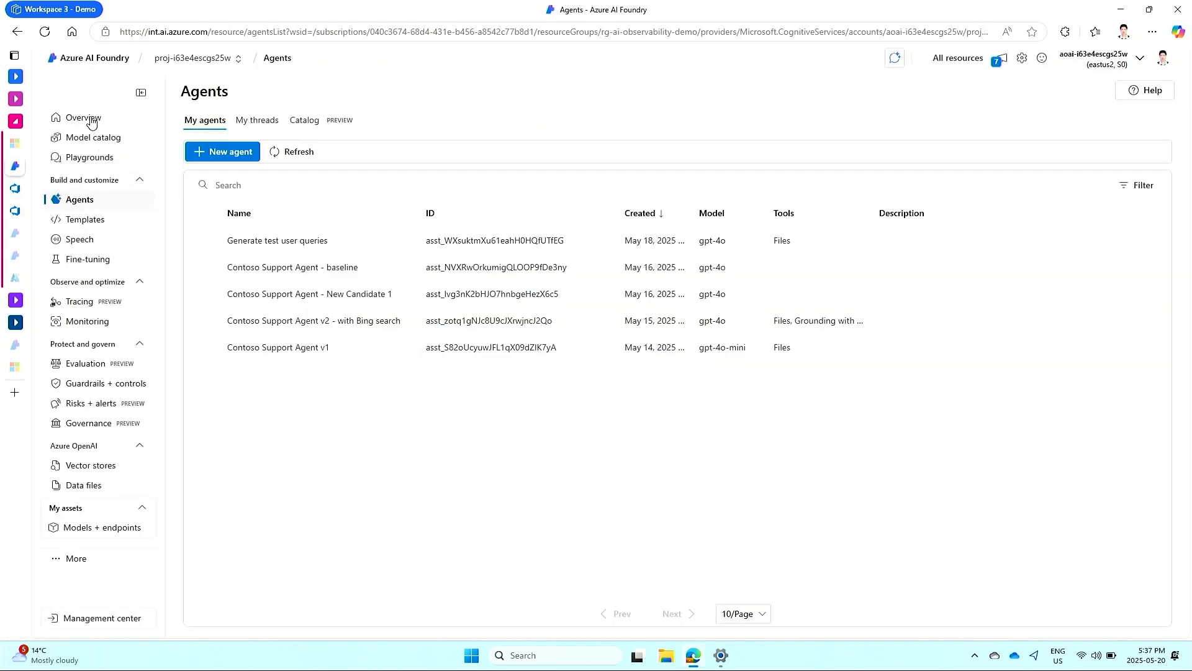
click(84, 117)
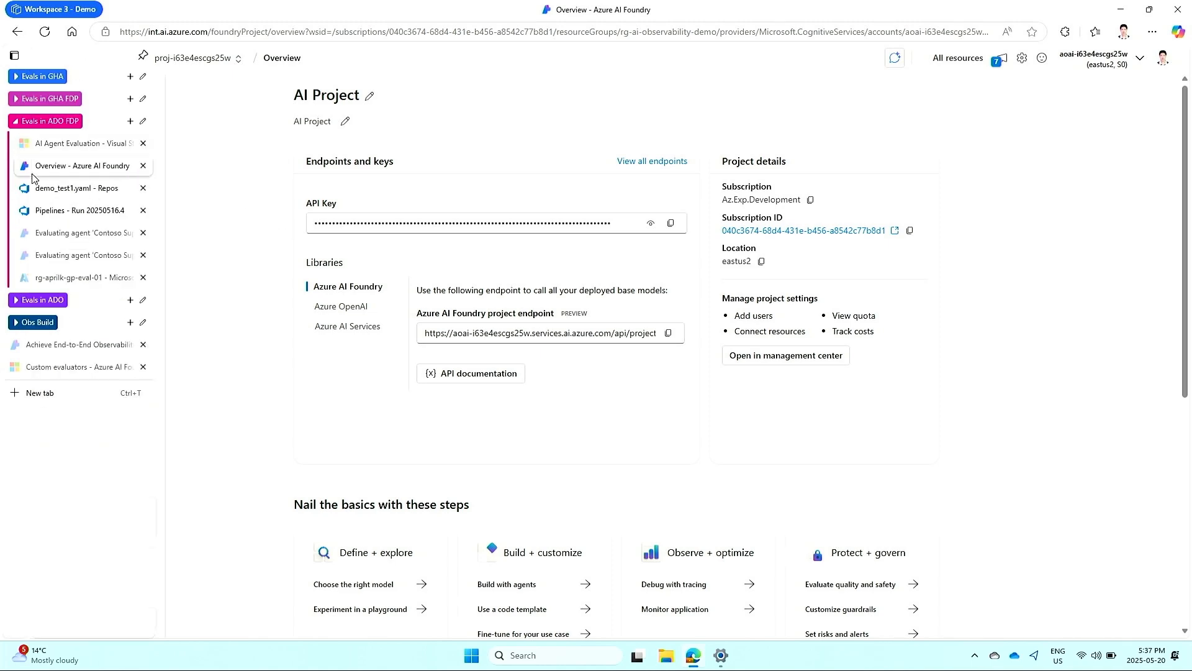
click(76, 187)
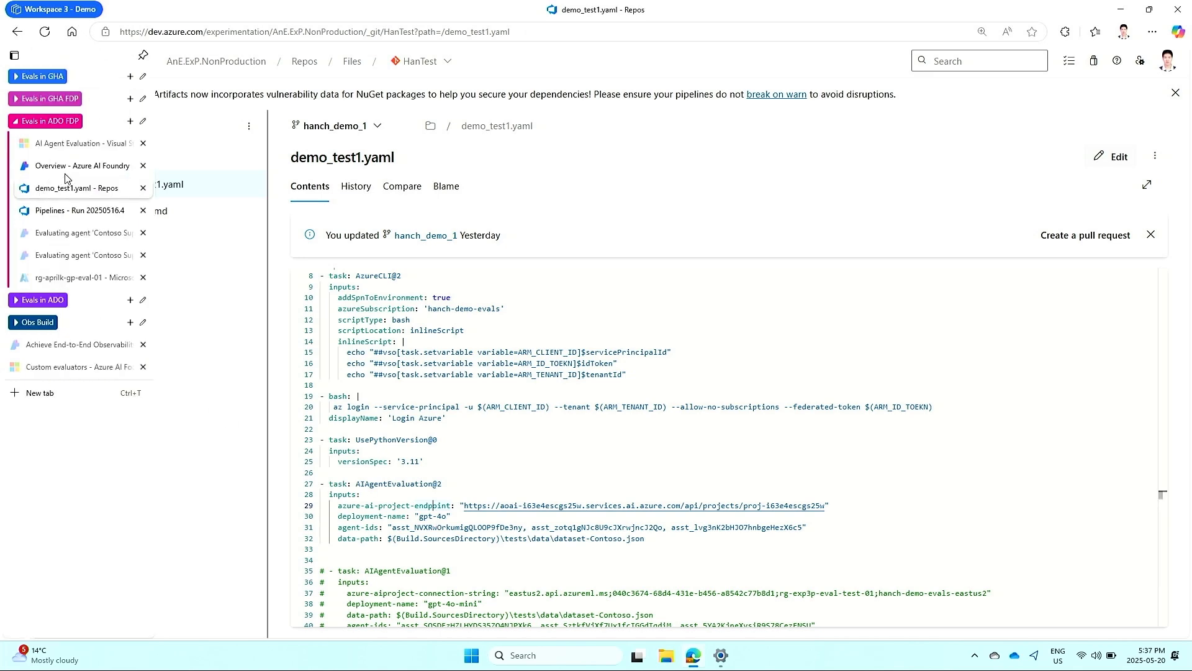
click(82, 165)
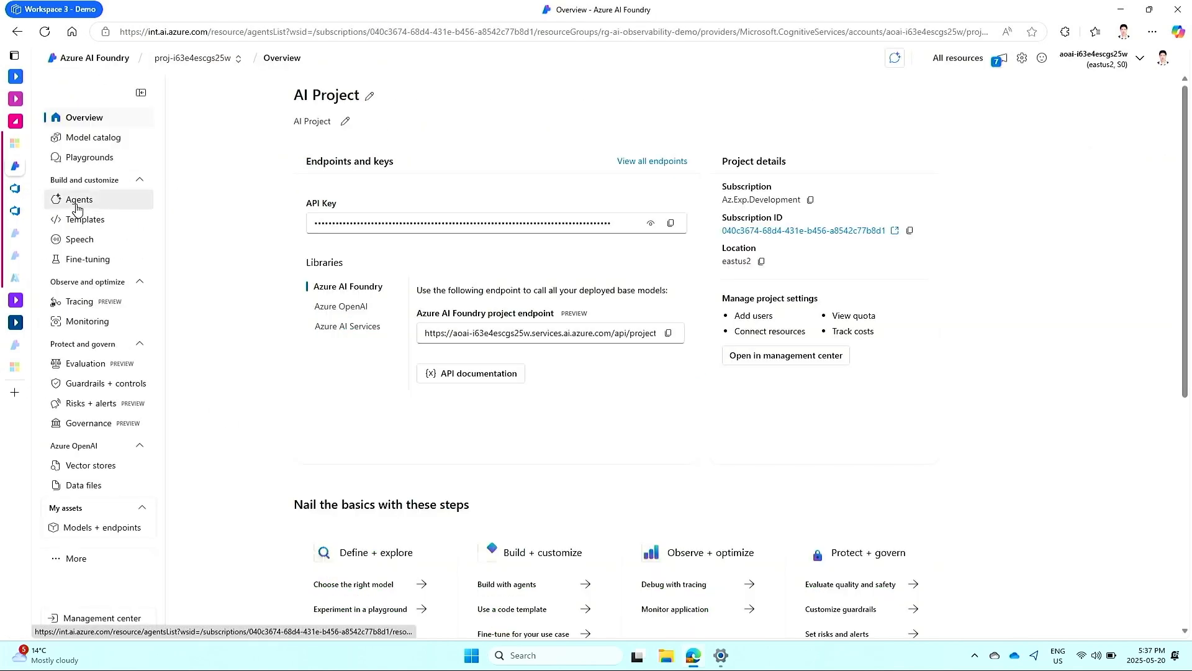
click(79, 199)
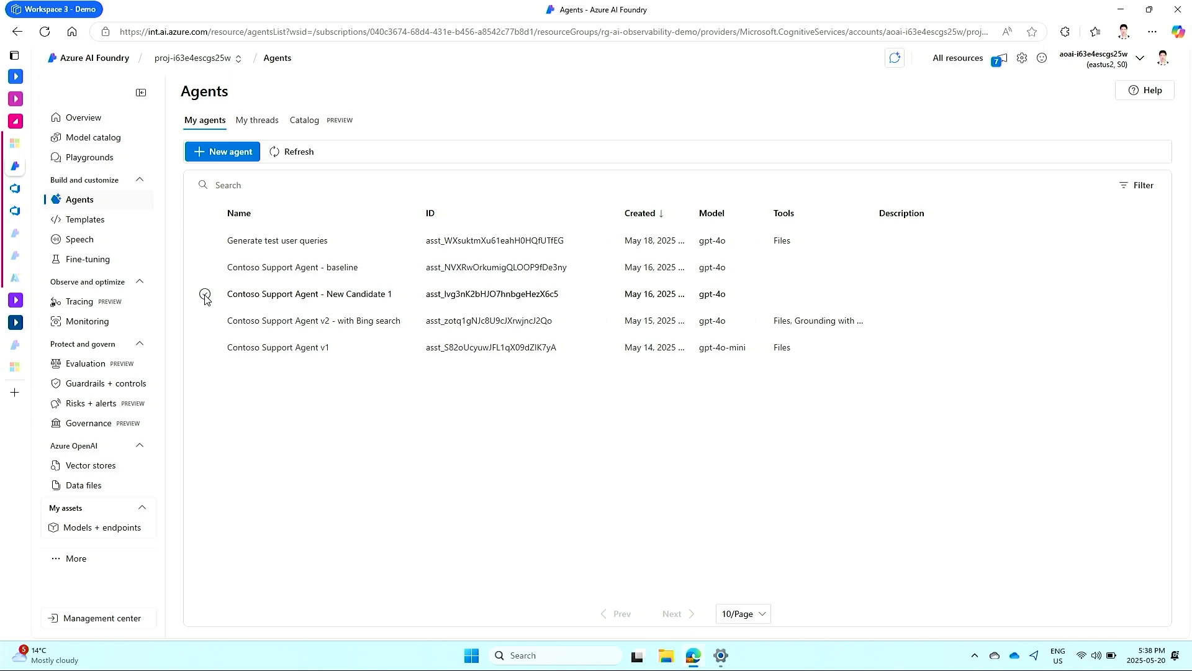
View the New Candidate 1 agent's setup, then return to the demo_test1.yaml pipeline file
click(308, 293)
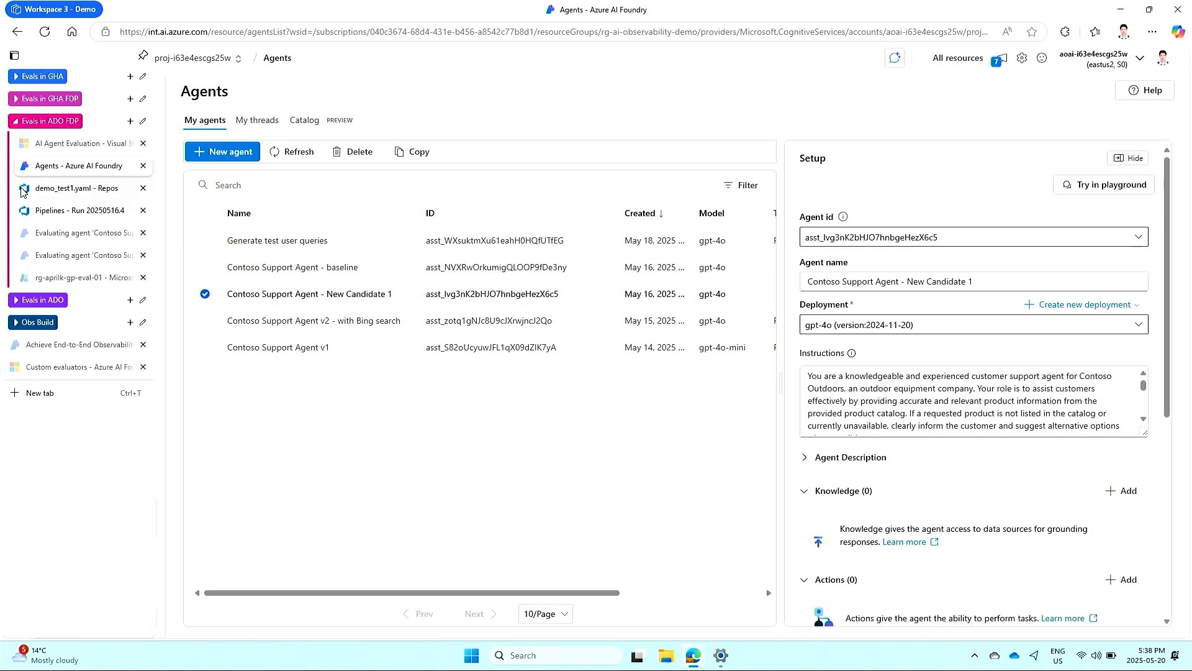
click(76, 188)
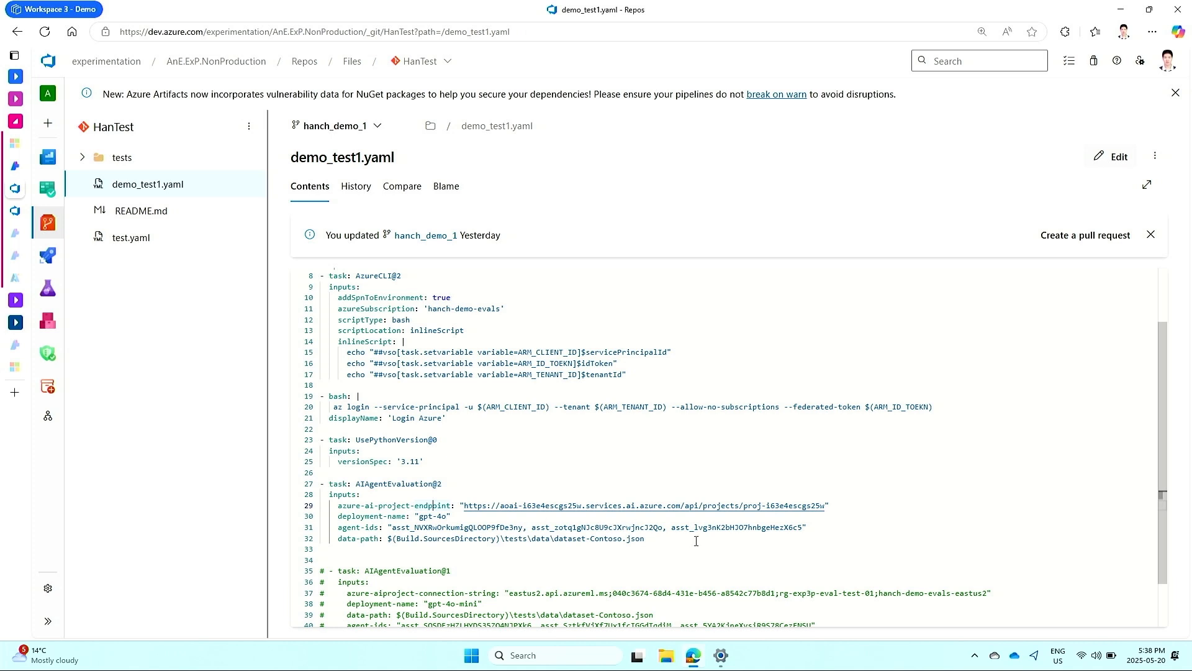
mouse_move(597, 550)
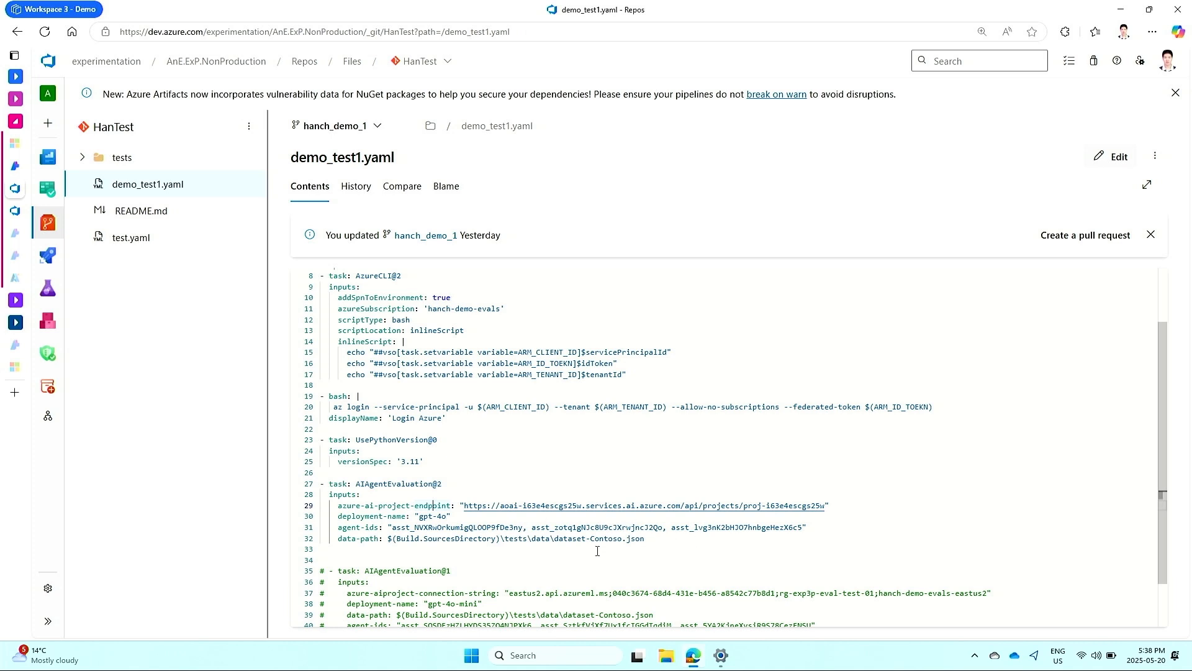
mouse_move(526, 548)
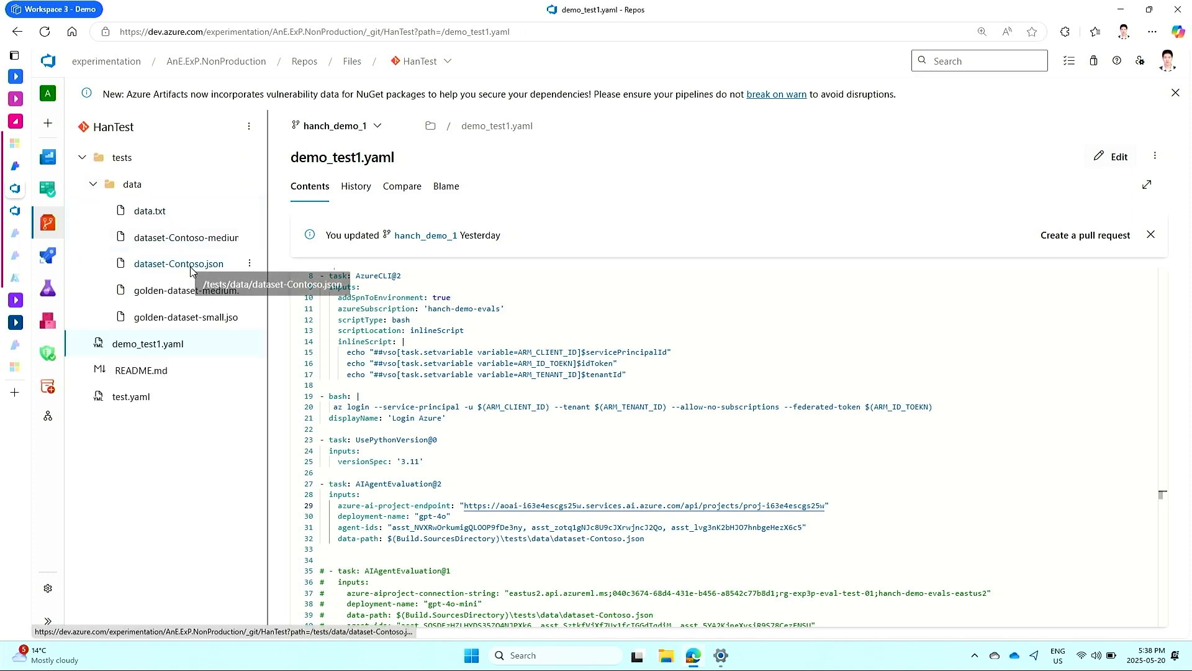
Open dataset-Contoso.json and scroll through its evaluators and customer queries
click(178, 263)
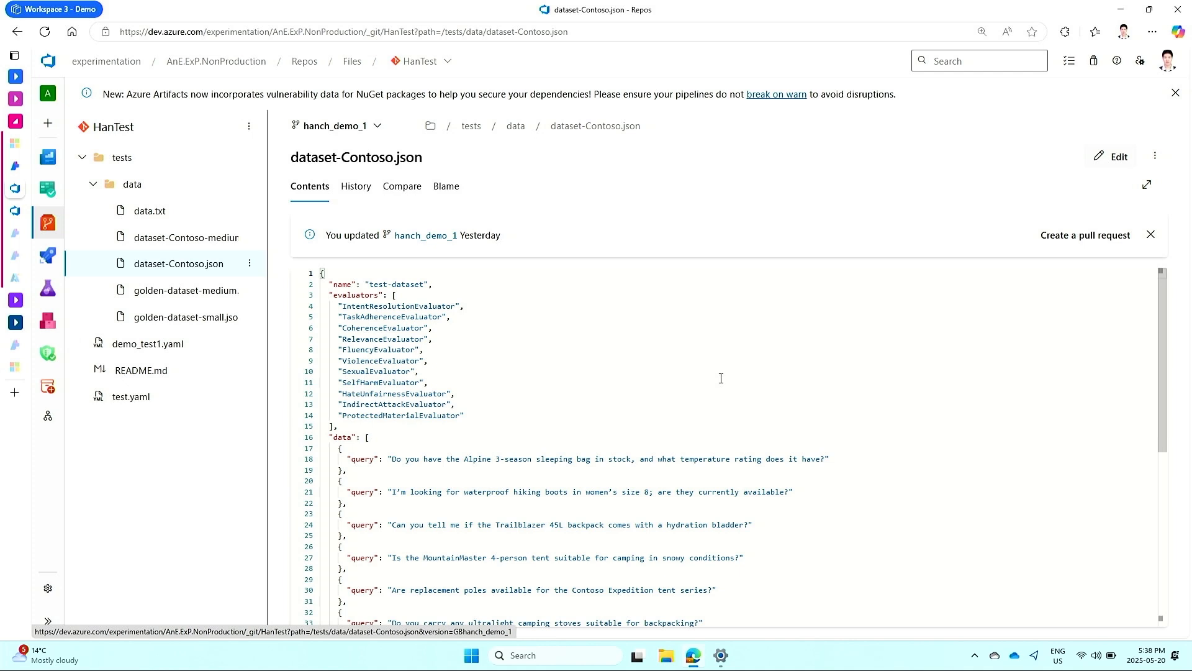
mouse_move(744, 433)
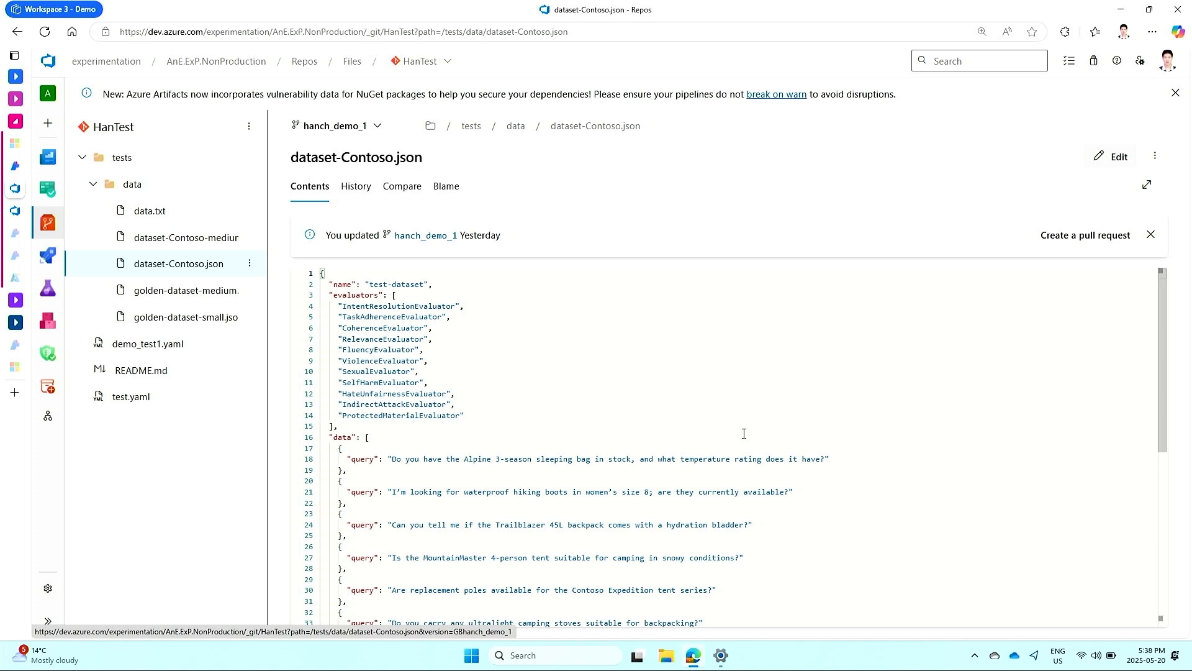
scroll(down, 3)
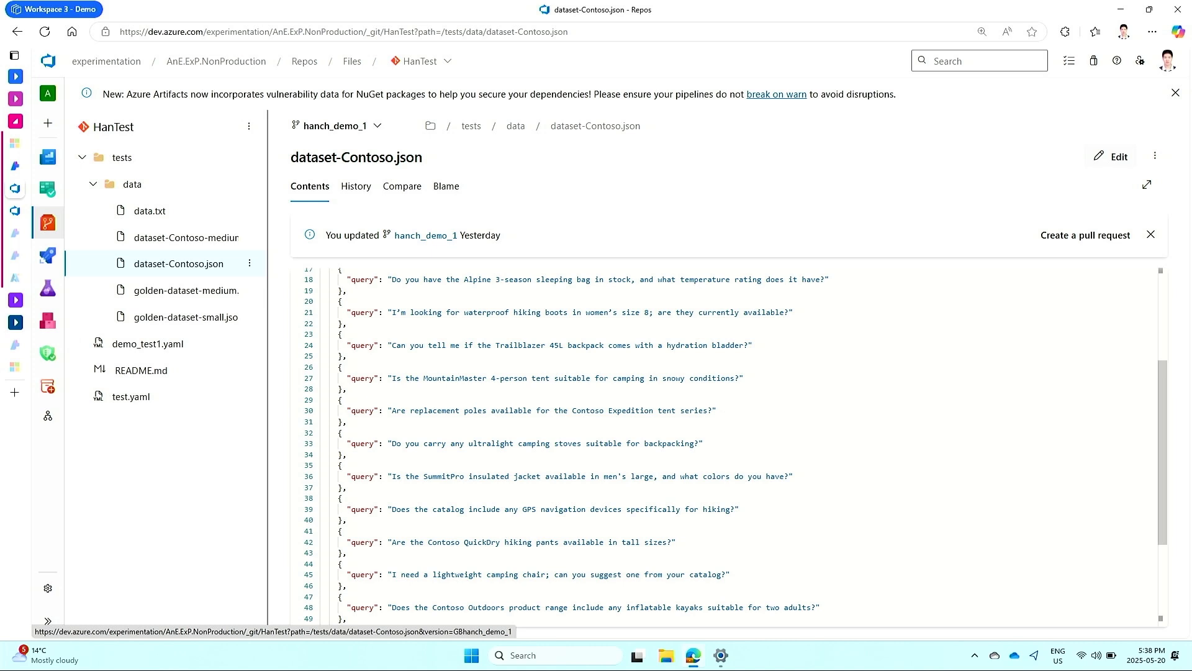
mouse_move(691, 503)
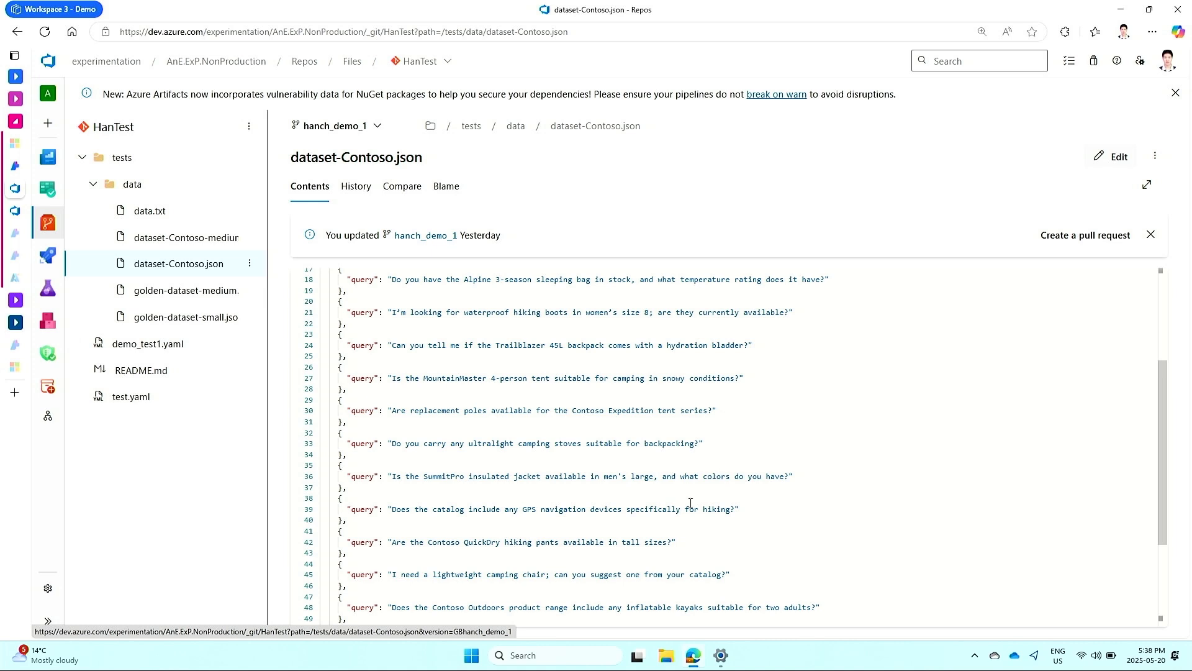
mouse_move(261, 339)
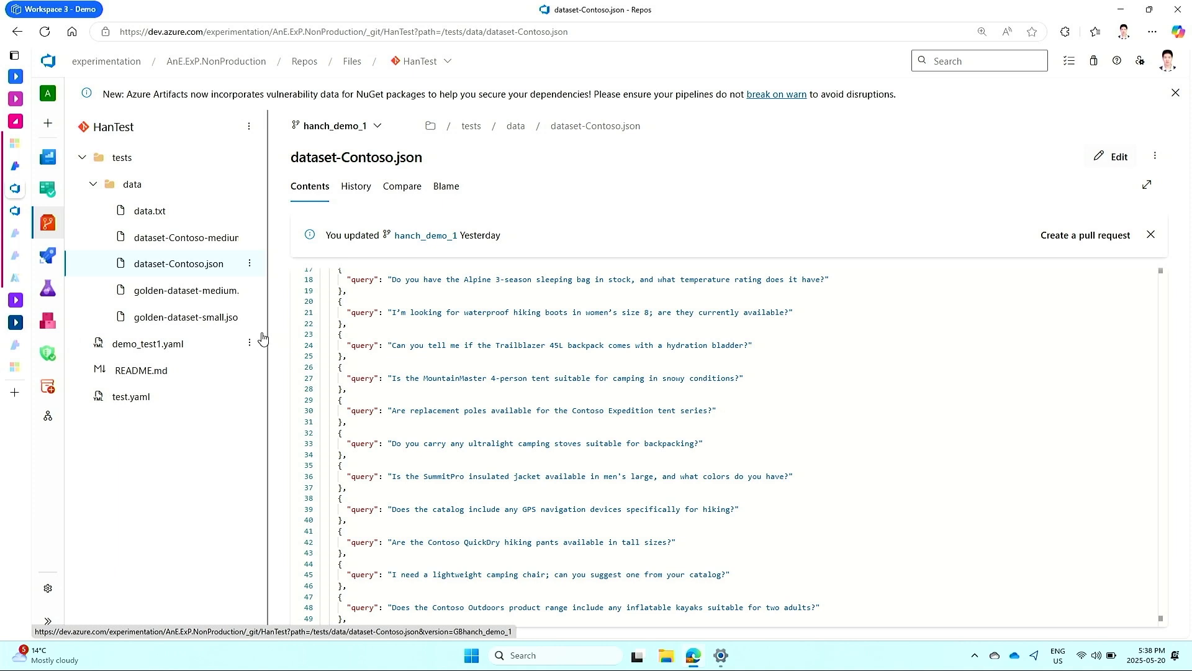
mouse_move(218, 329)
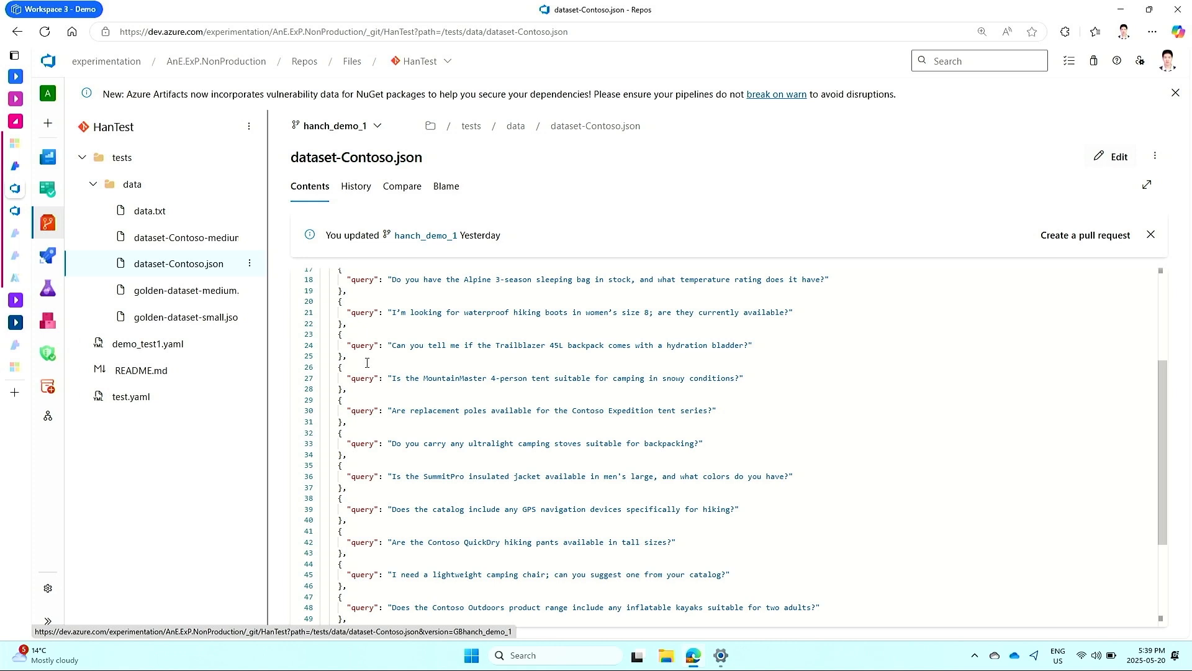
mouse_move(444, 380)
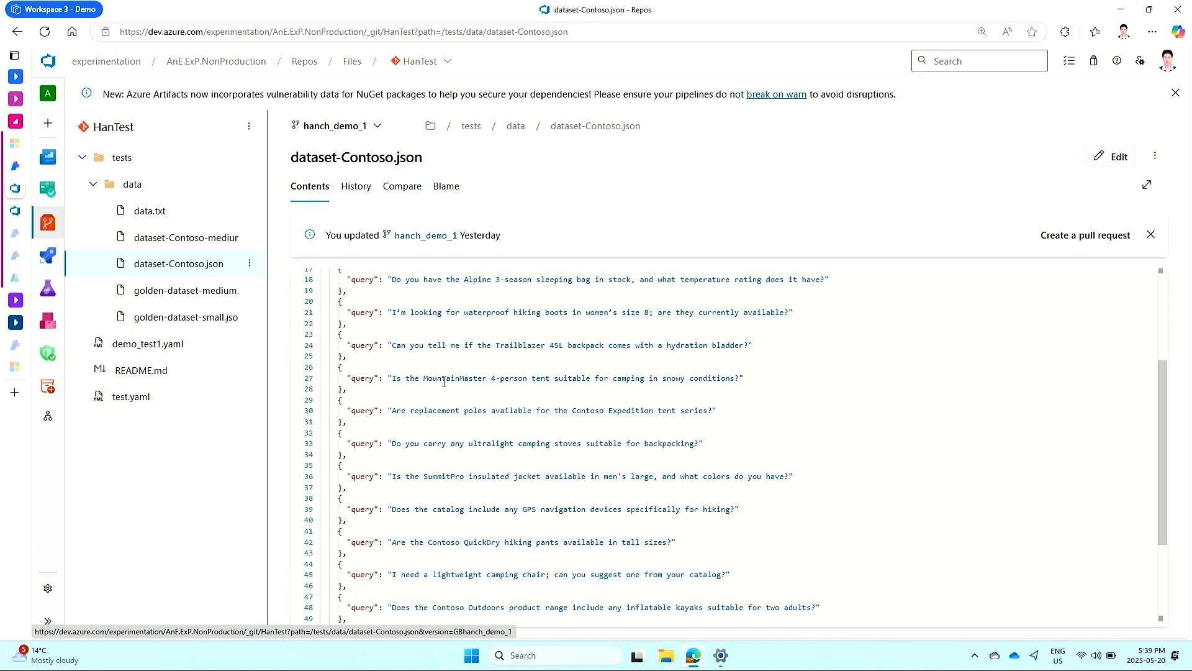
mouse_move(345, 447)
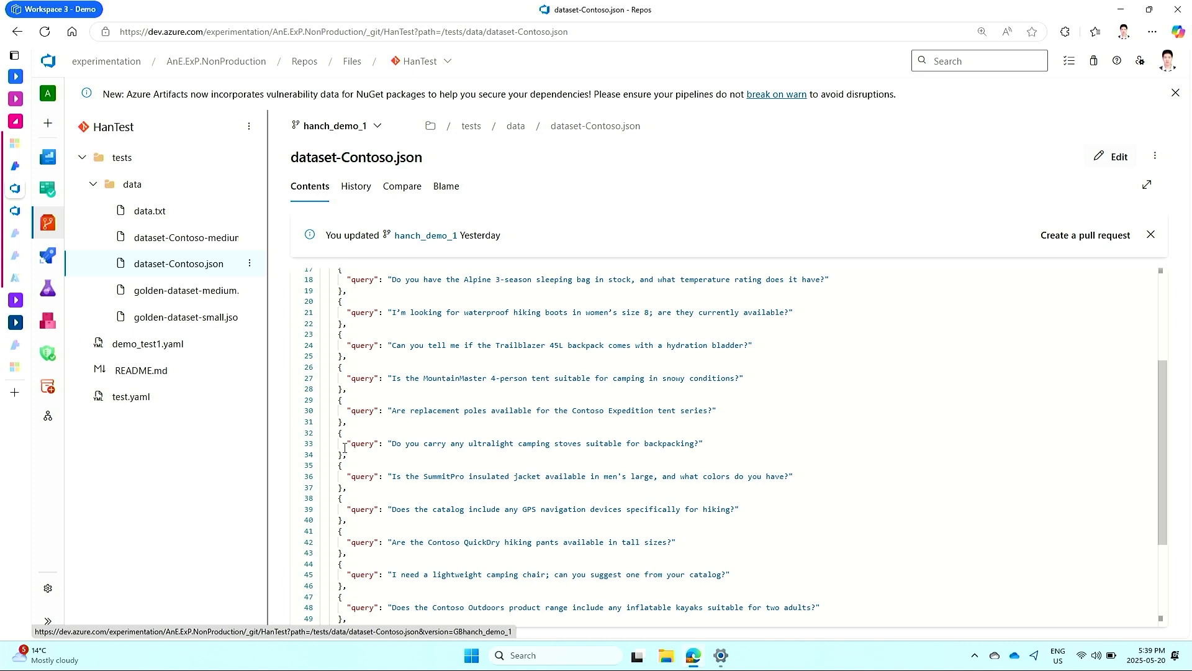
mouse_move(149, 210)
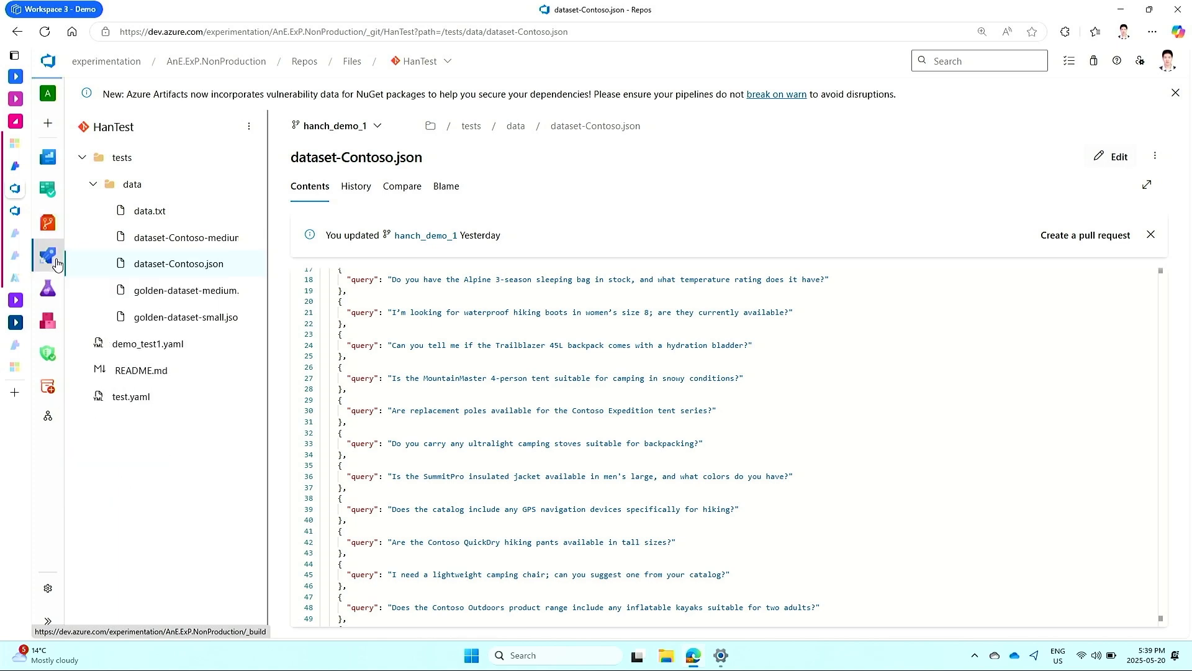
From Pipelines, open DemoEvalsNew1 and launch a manual run on branch hanch_demo_1
click(48, 255)
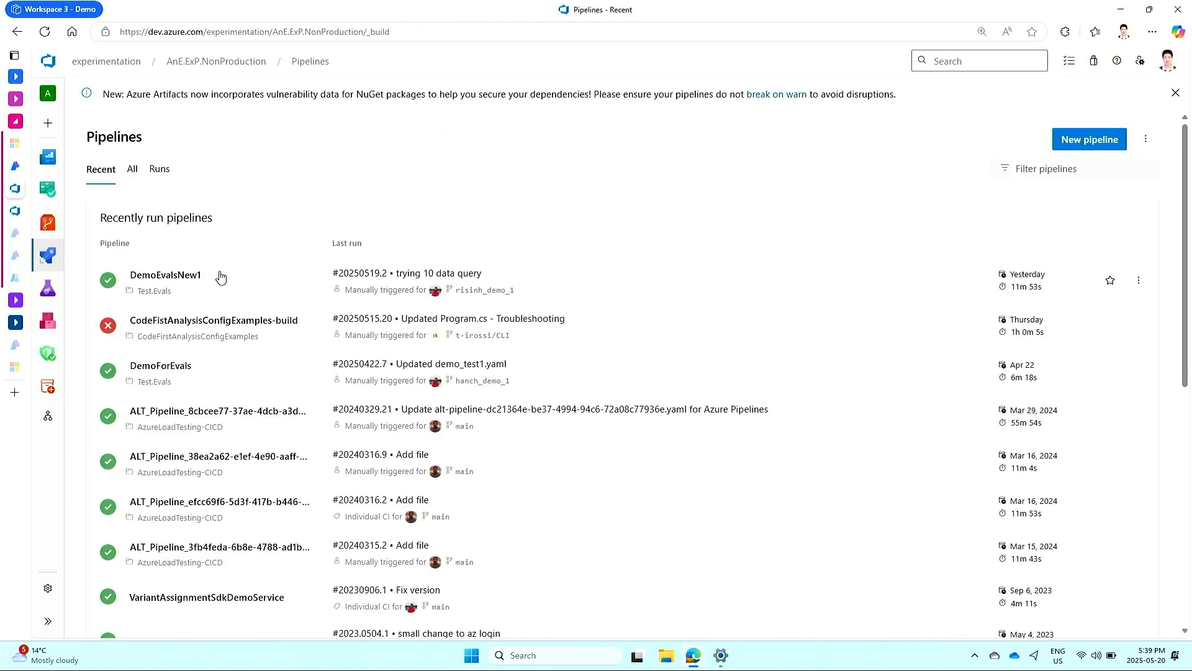
click(165, 275)
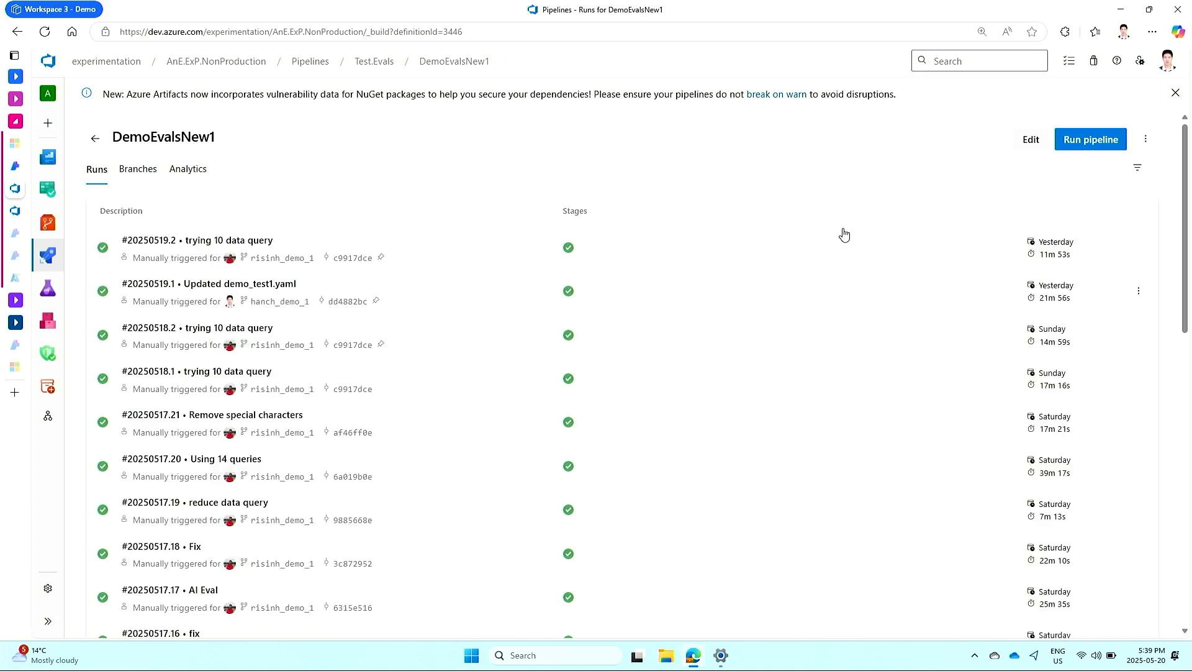
click(1089, 140)
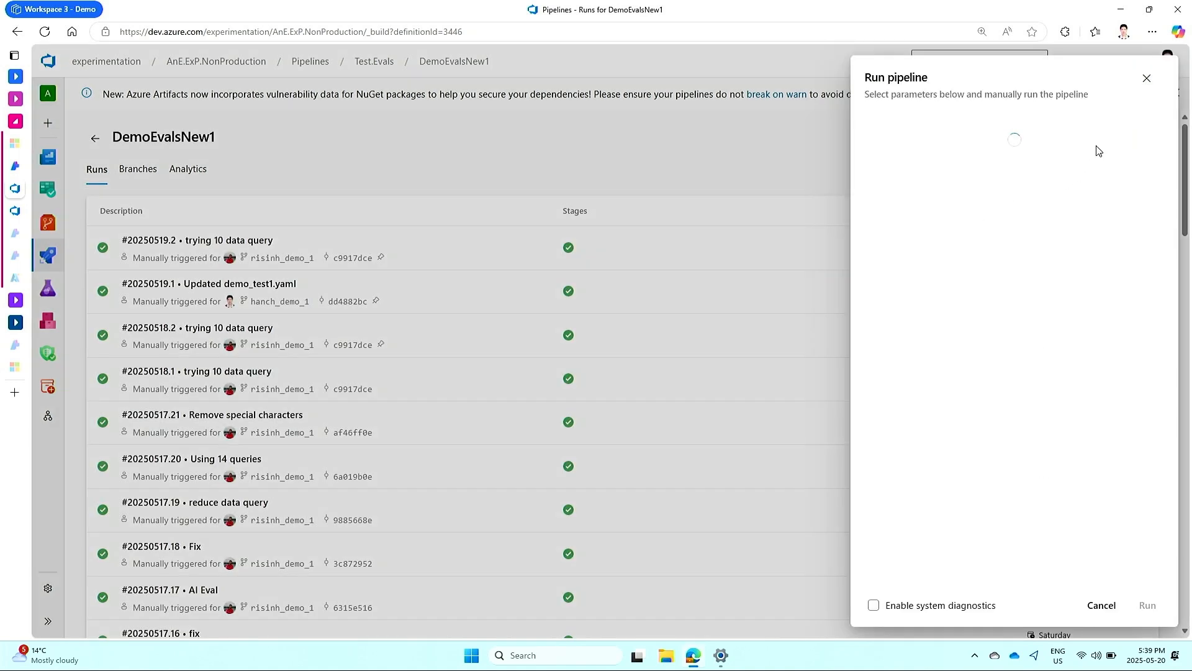
click(1011, 195)
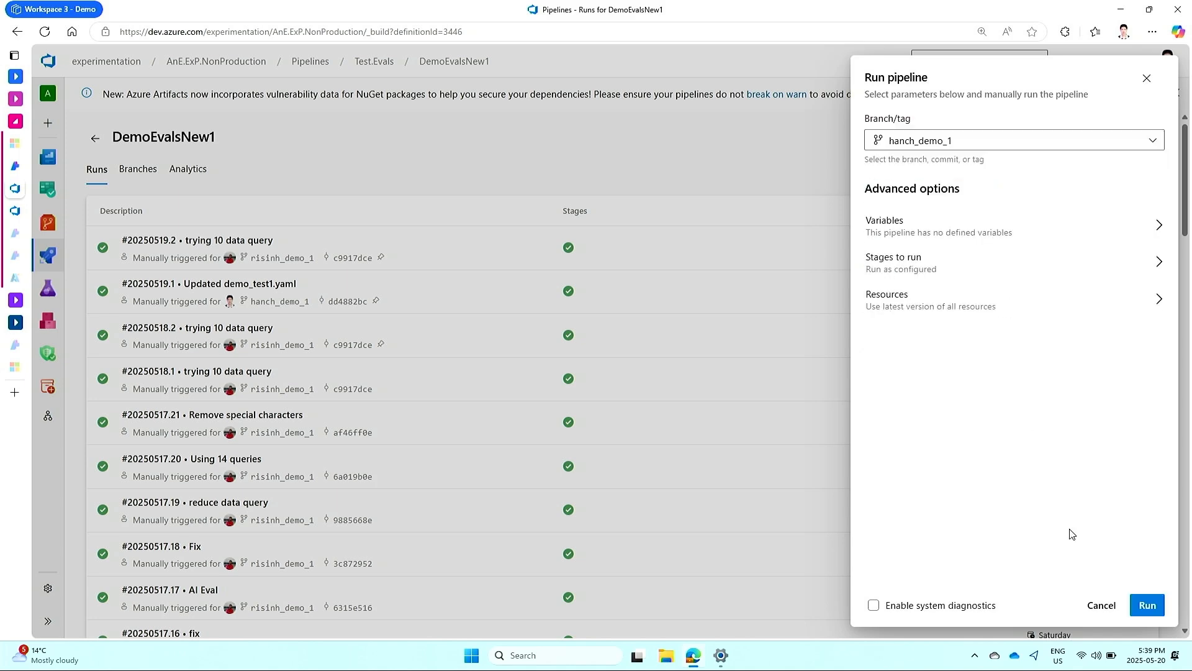
click(1100, 604)
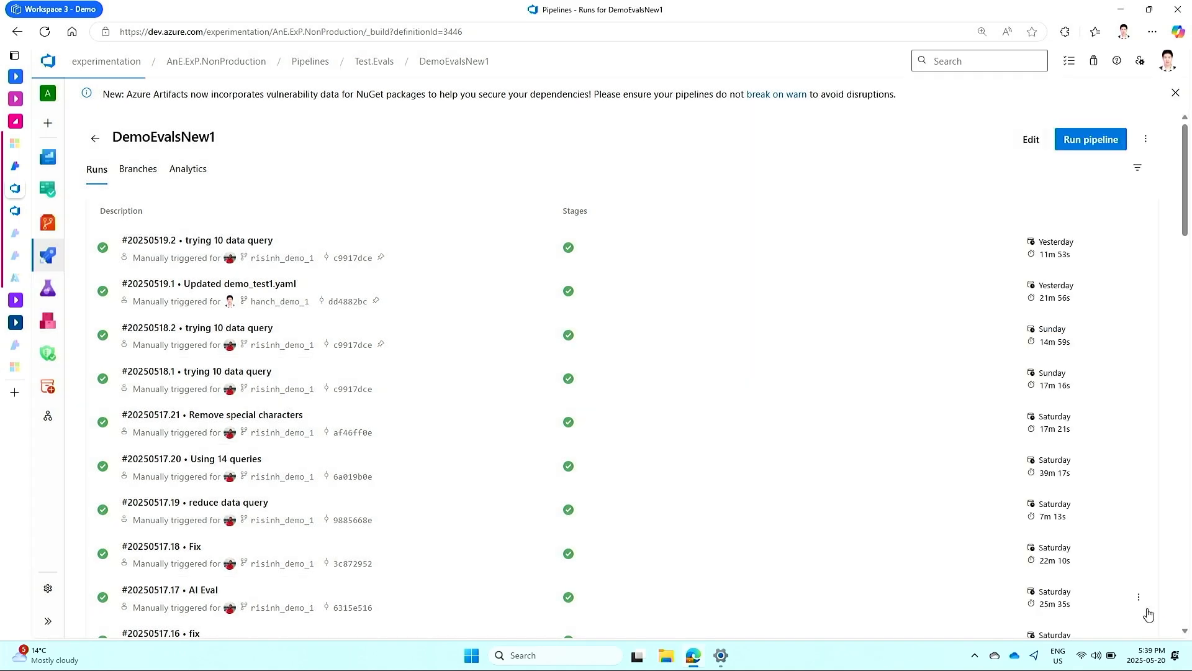
click(1089, 139)
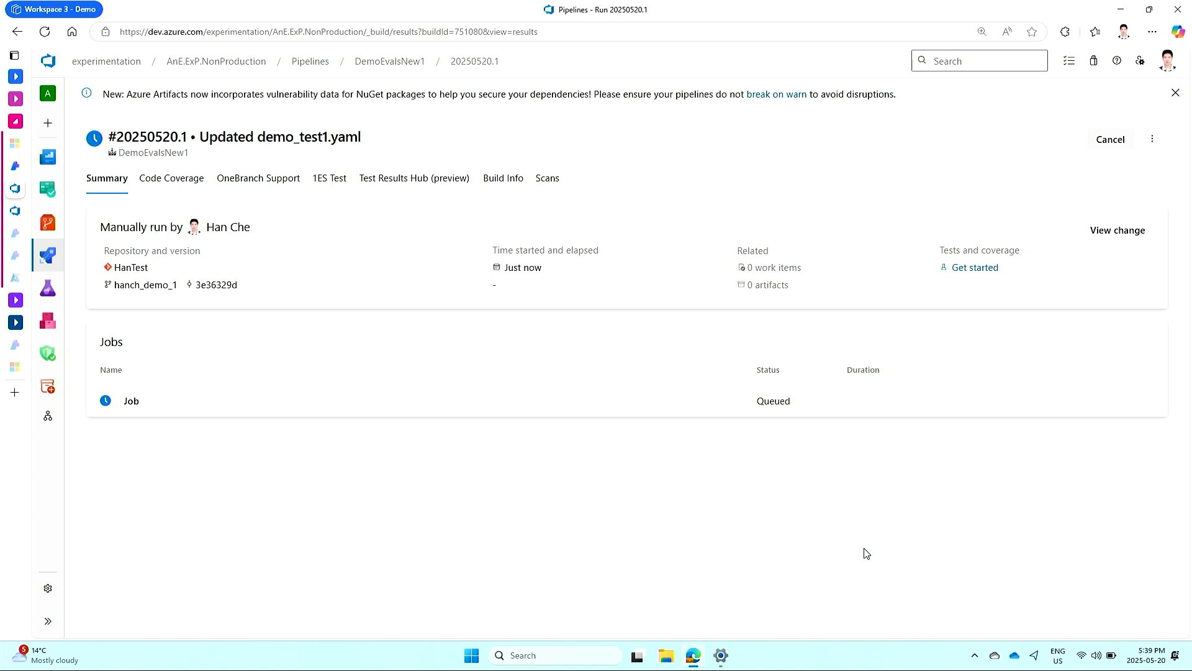
mouse_move(588, 494)
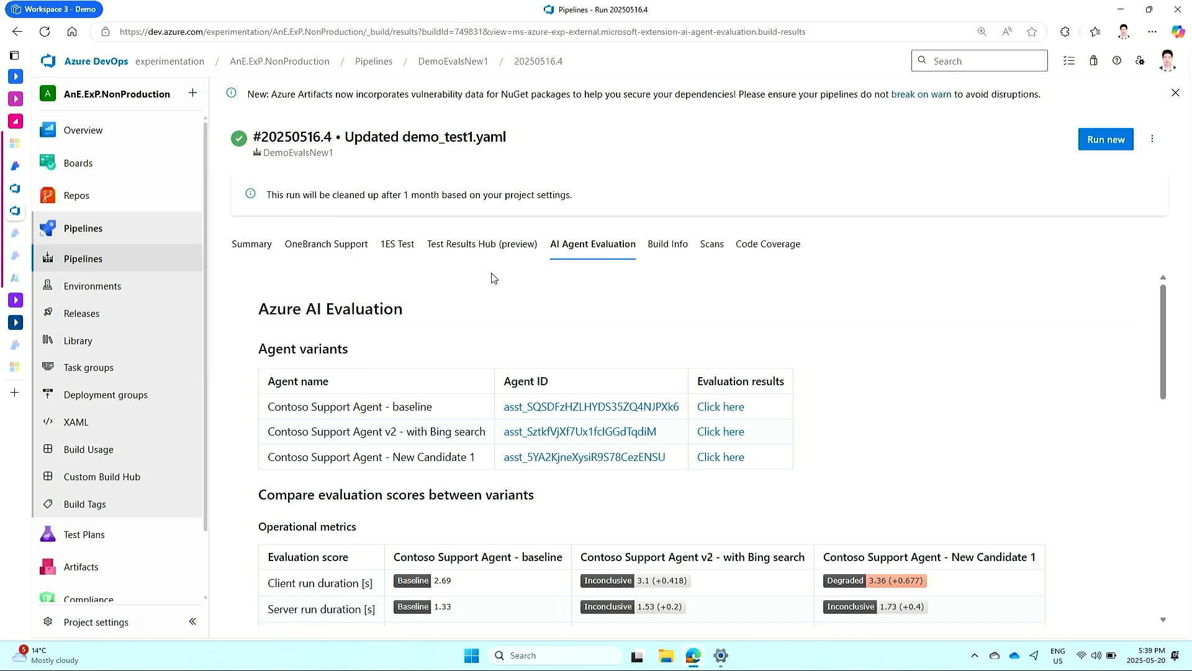
mouse_move(587, 280)
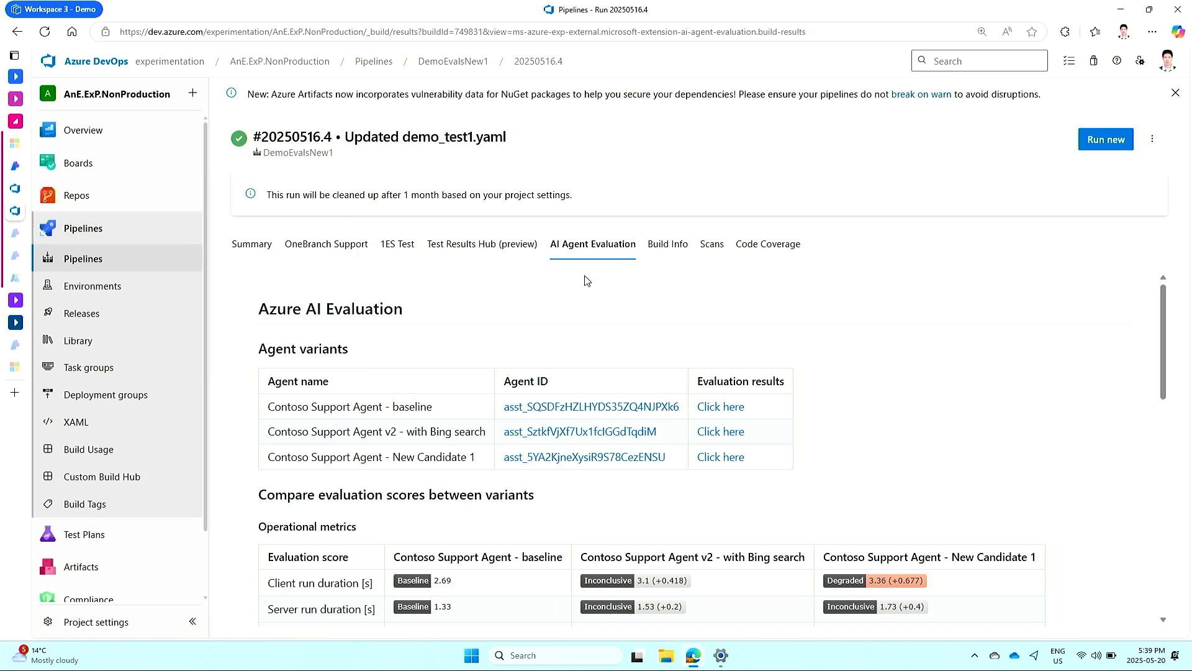
mouse_move(599, 280)
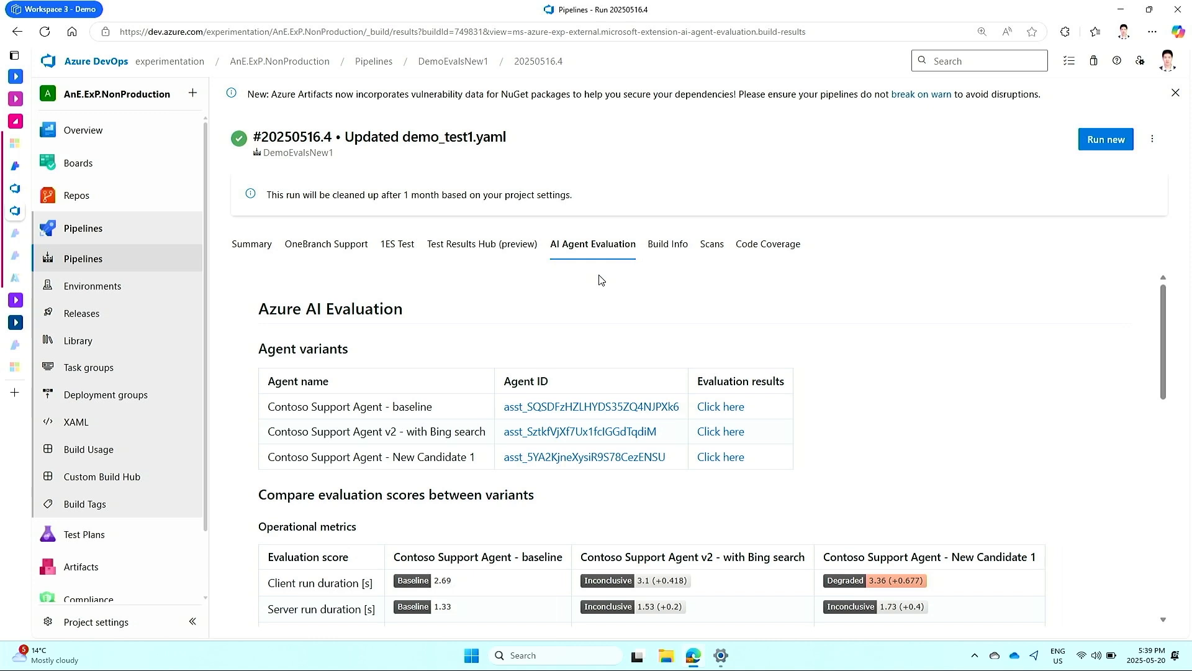
mouse_move(607, 338)
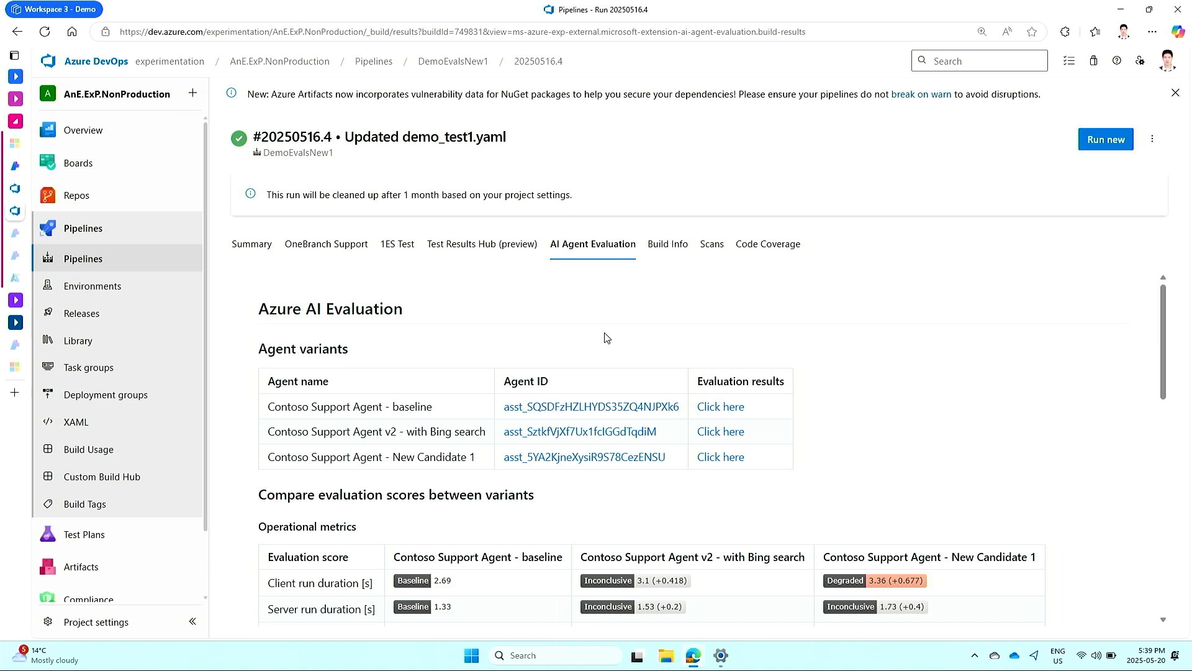
mouse_move(629, 313)
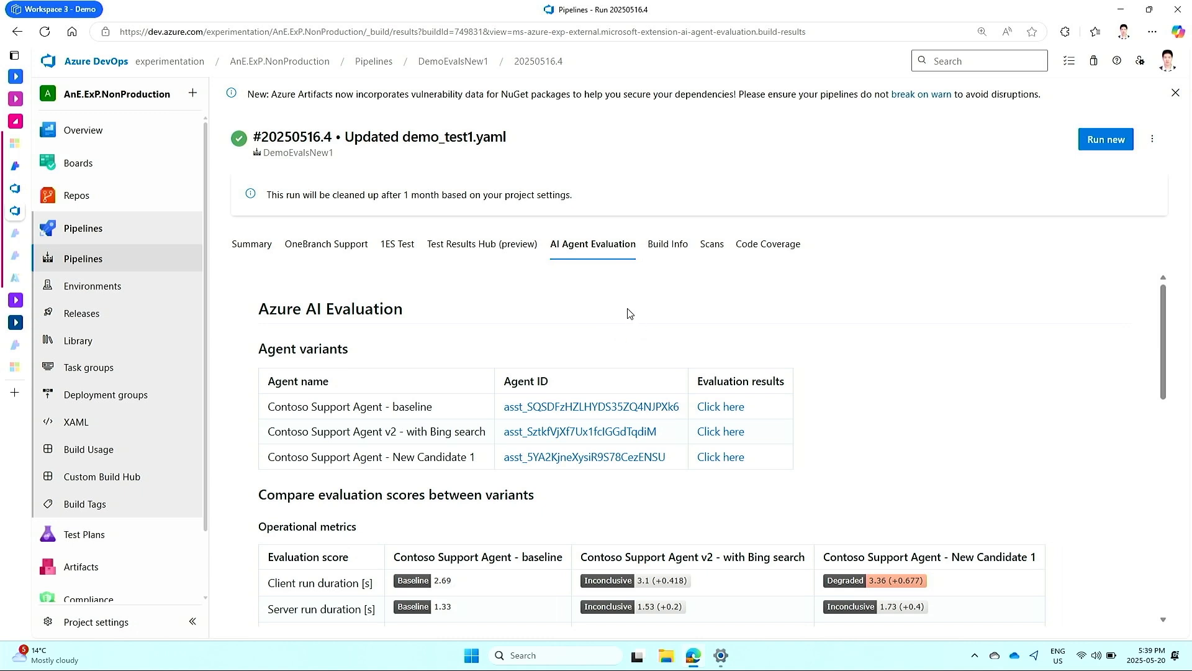
mouse_move(458, 335)
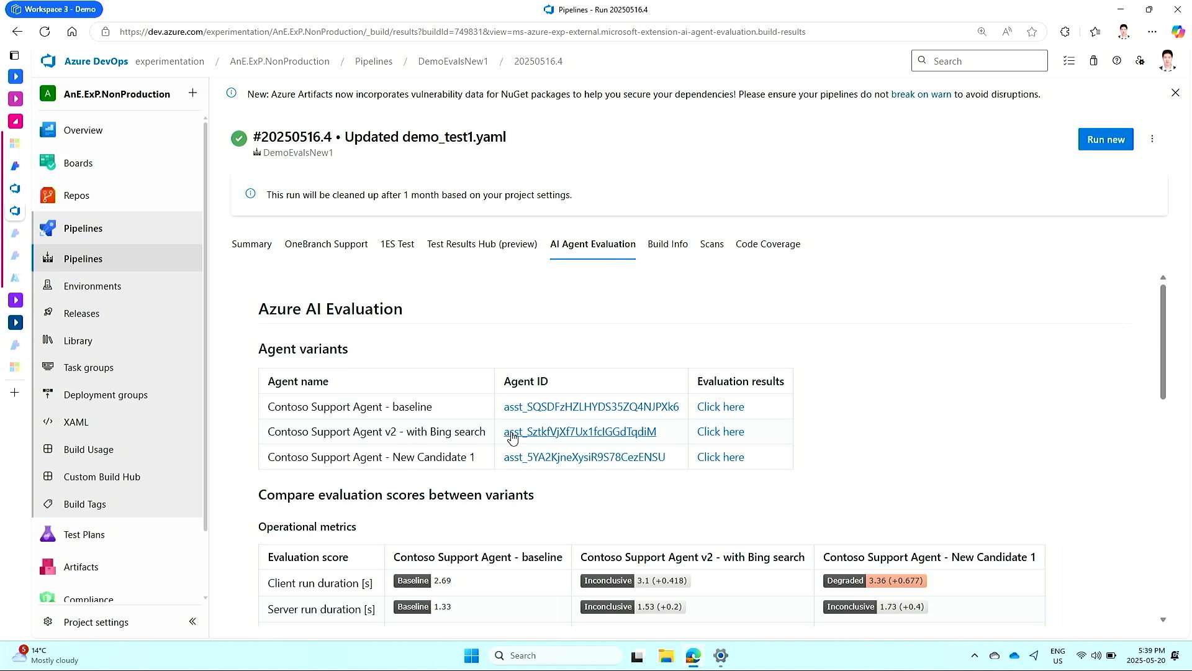
mouse_move(593, 375)
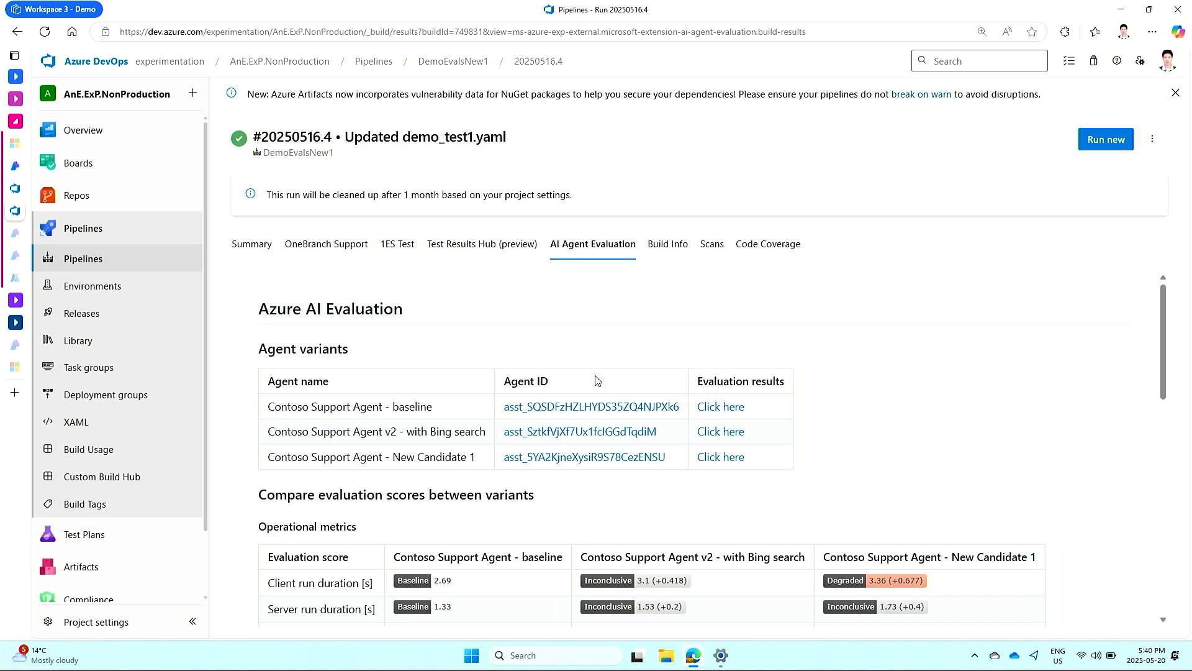
mouse_move(887, 389)
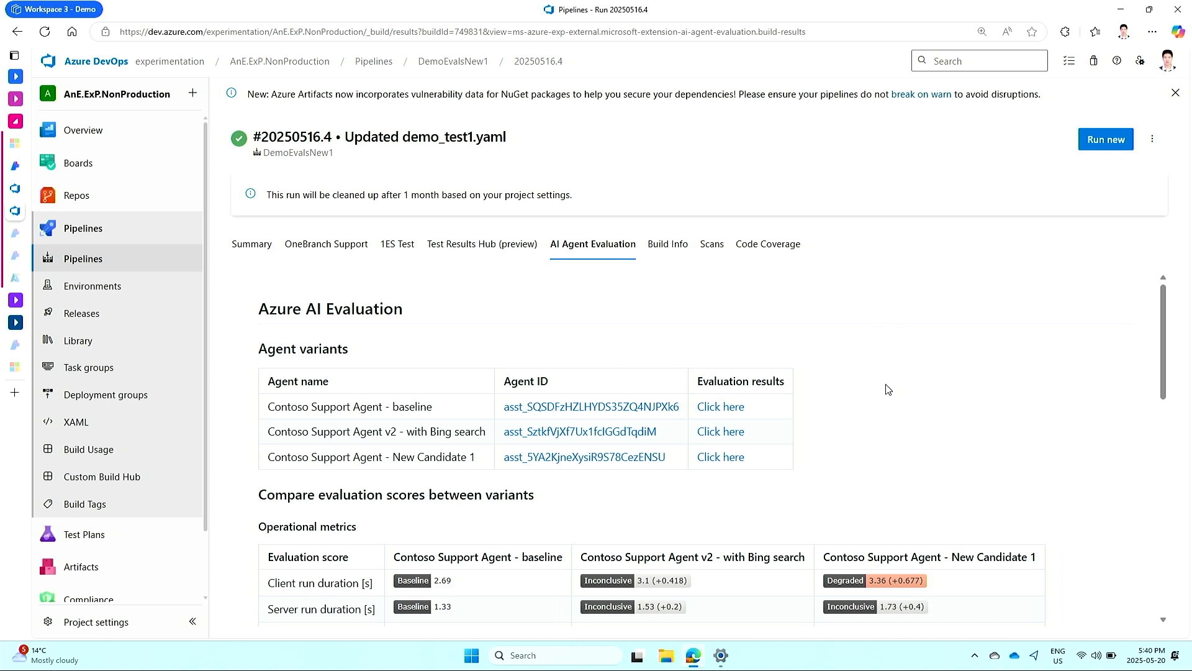
mouse_move(855, 399)
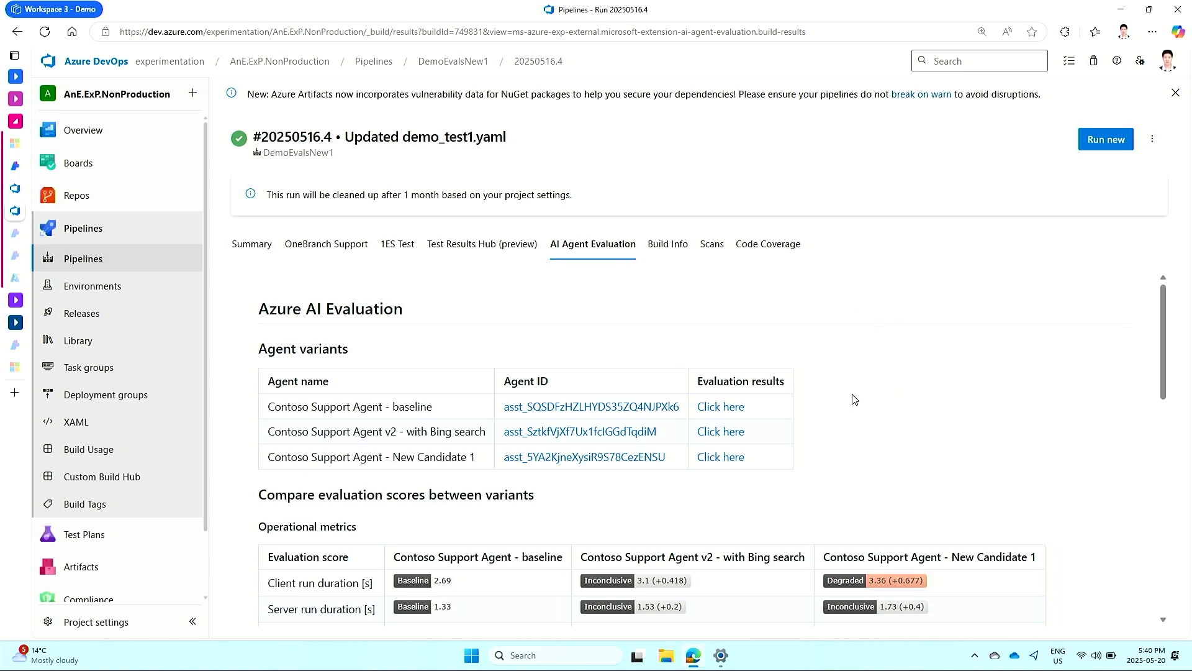
mouse_move(720, 456)
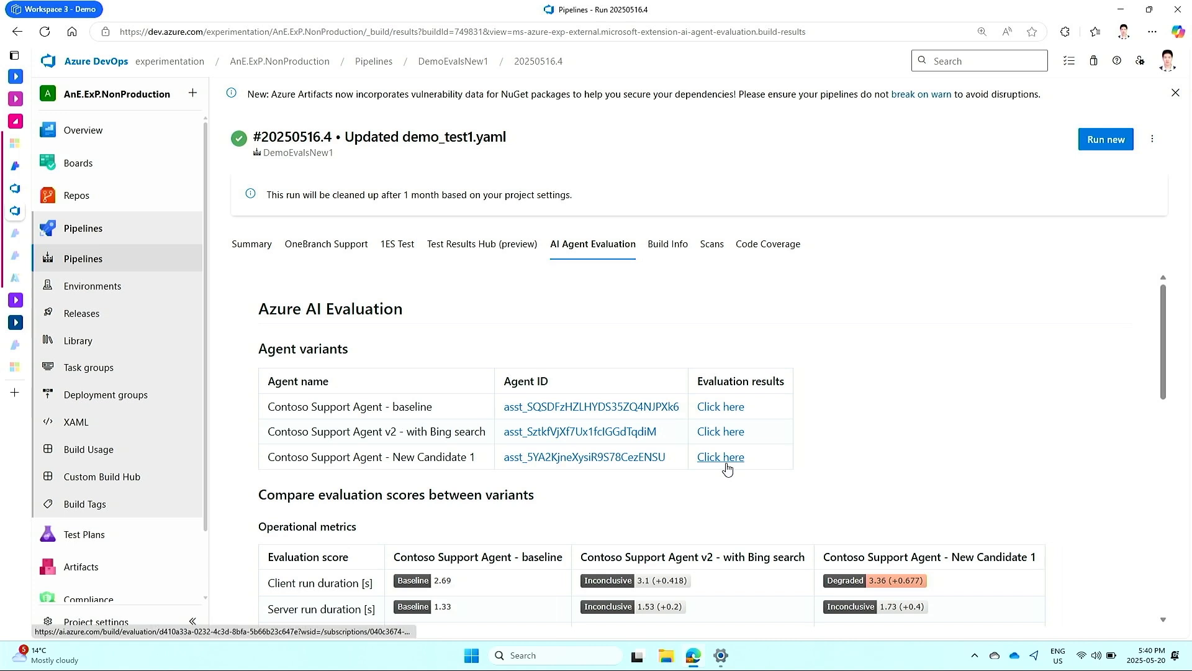
Open the New Candidate 1 evaluation results in Azure AI Foundry
click(719, 457)
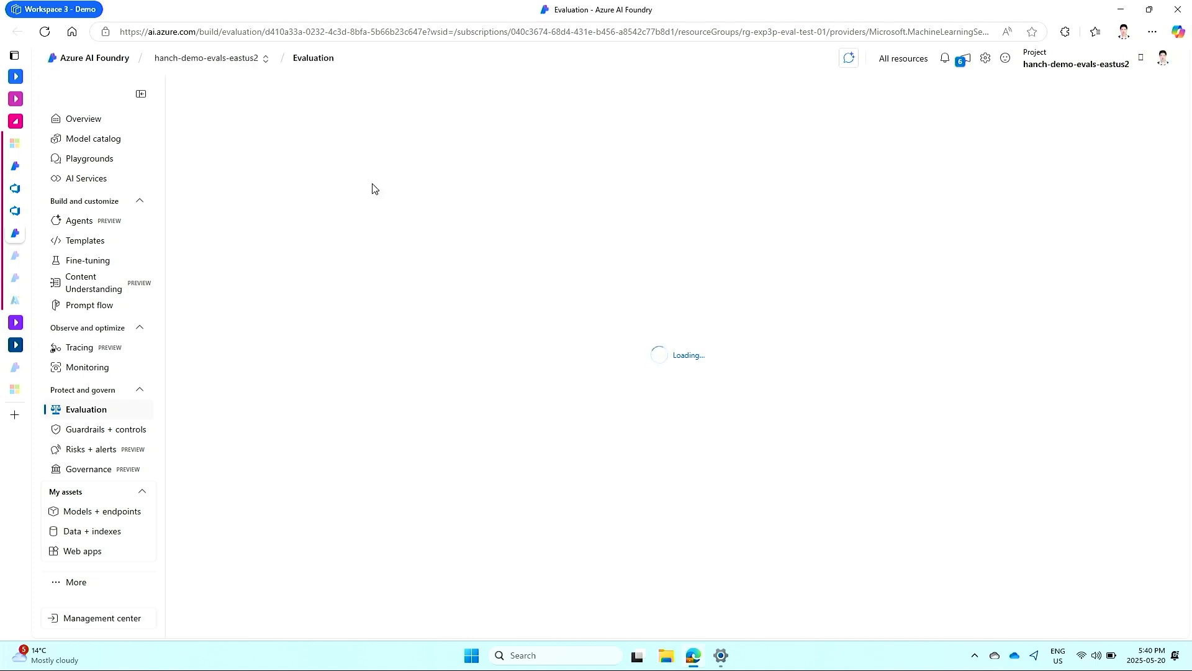
mouse_move(414, 193)
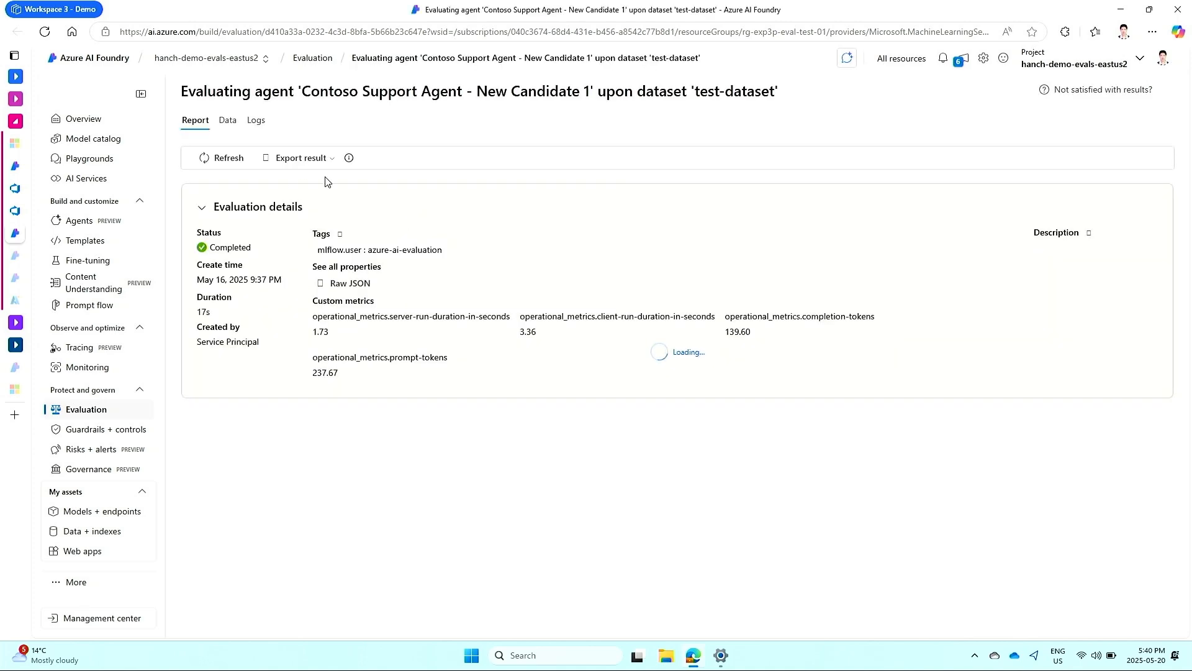
click(227, 122)
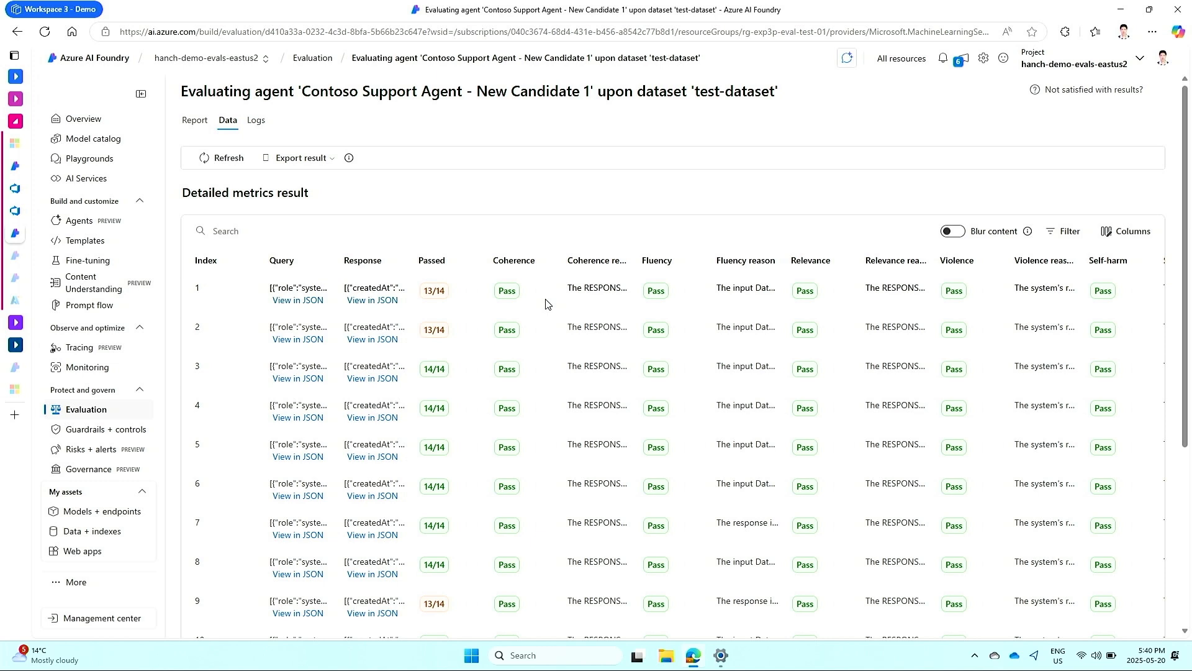
mouse_move(290, 267)
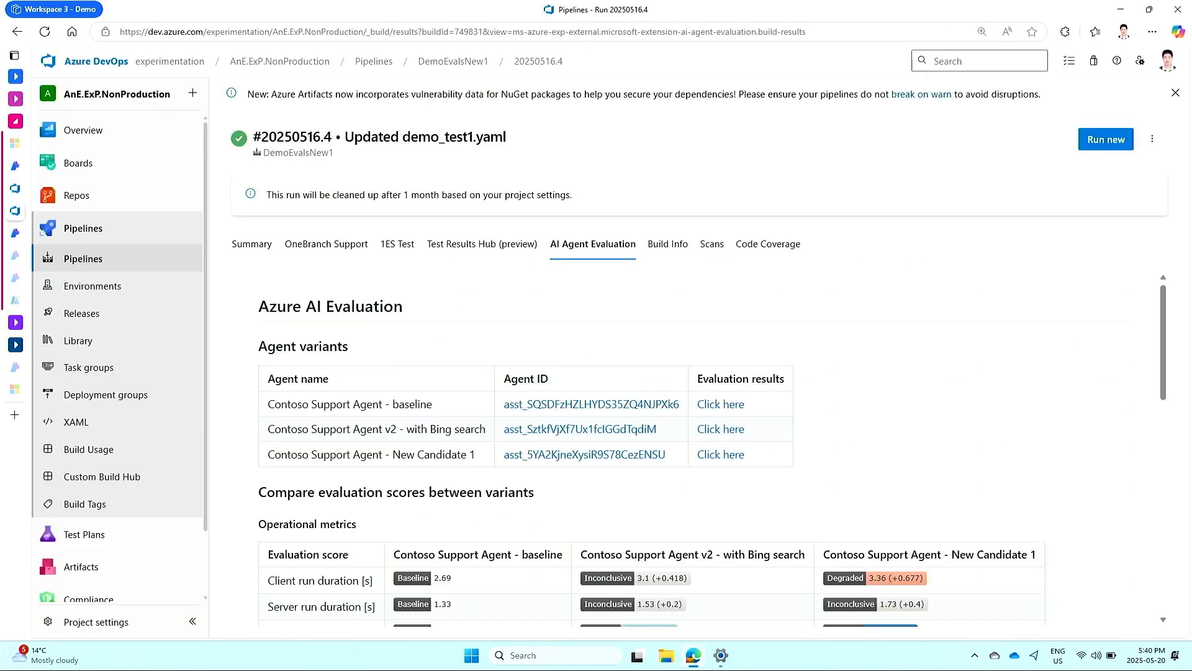
scroll(down, 3)
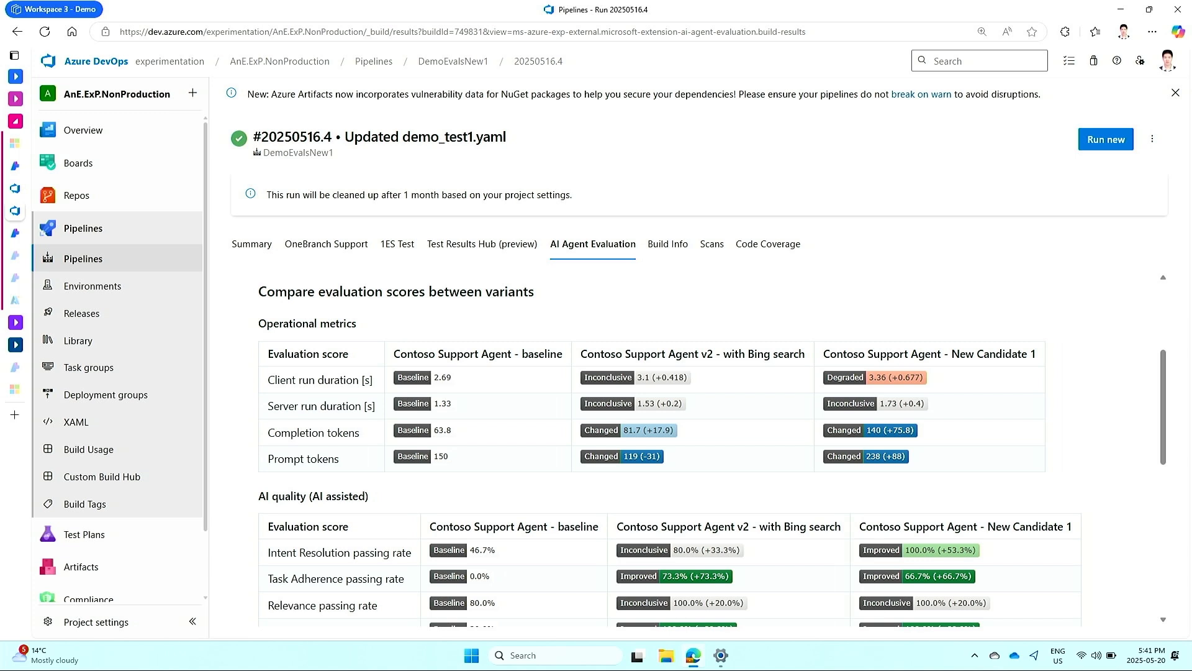
scroll(down, 3)
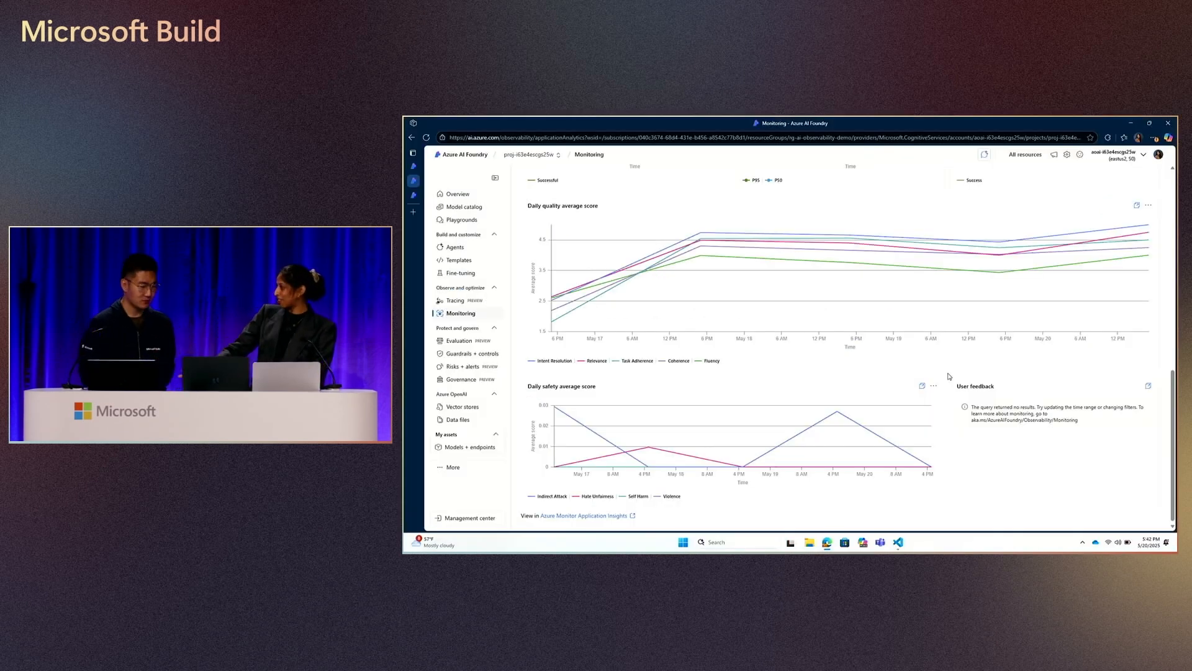
mouse_move(748, 271)
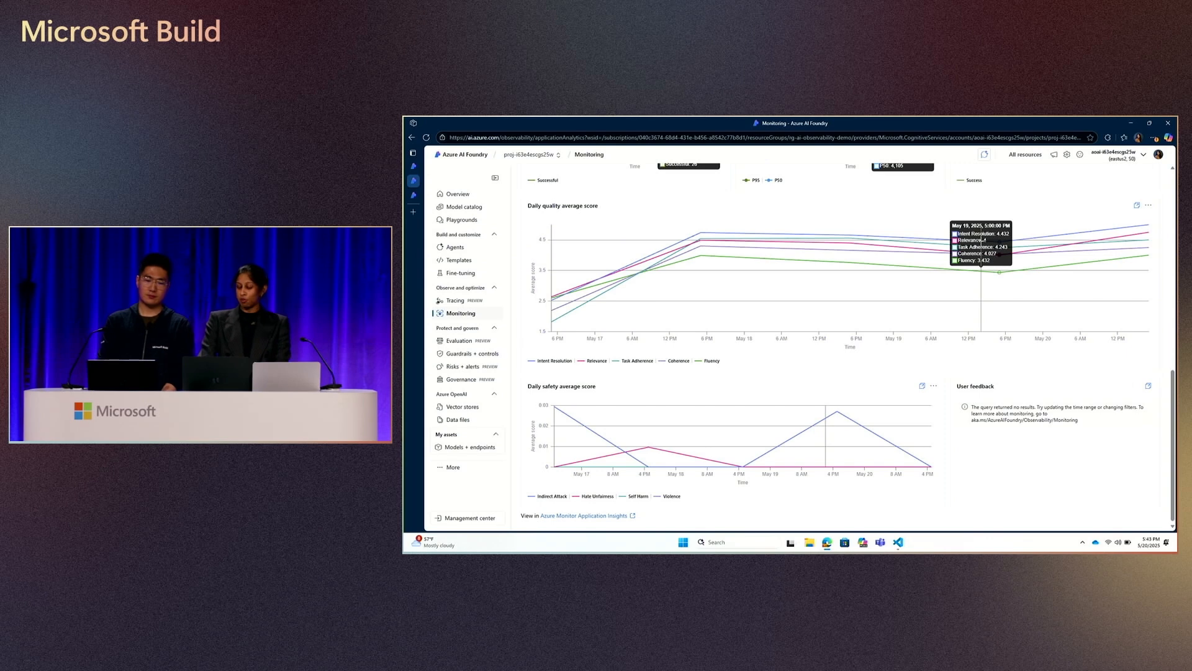
mouse_move(834, 411)
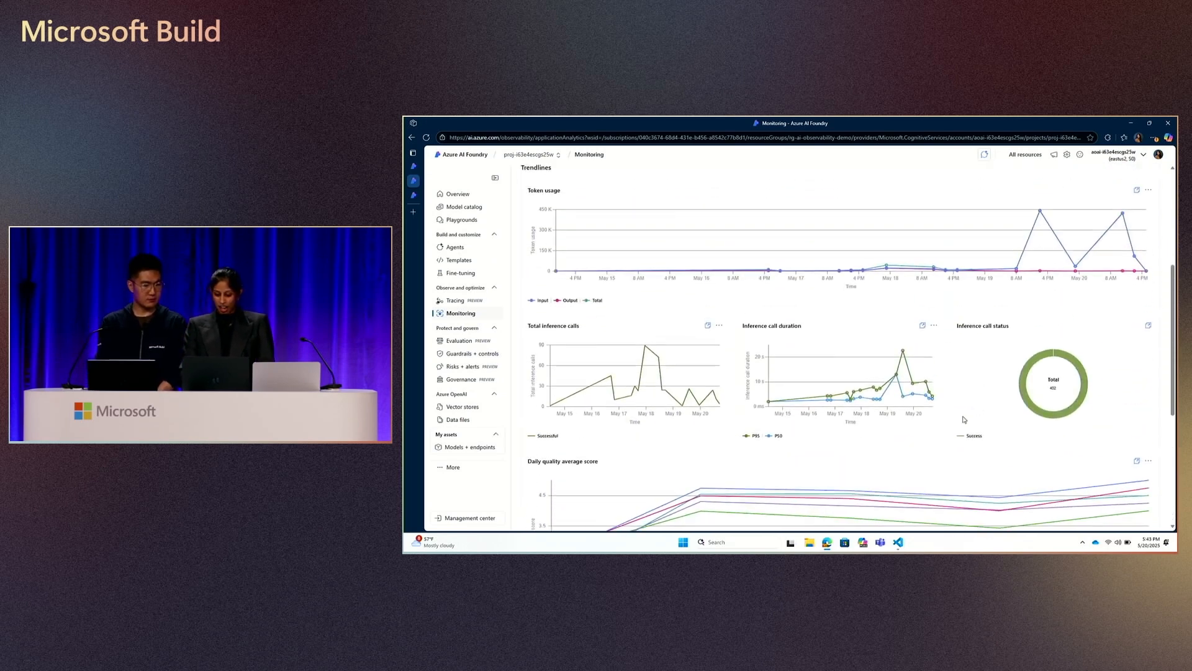
Scroll down the Monitoring dashboard to the daily quality and safety score charts
scroll(down, 3)
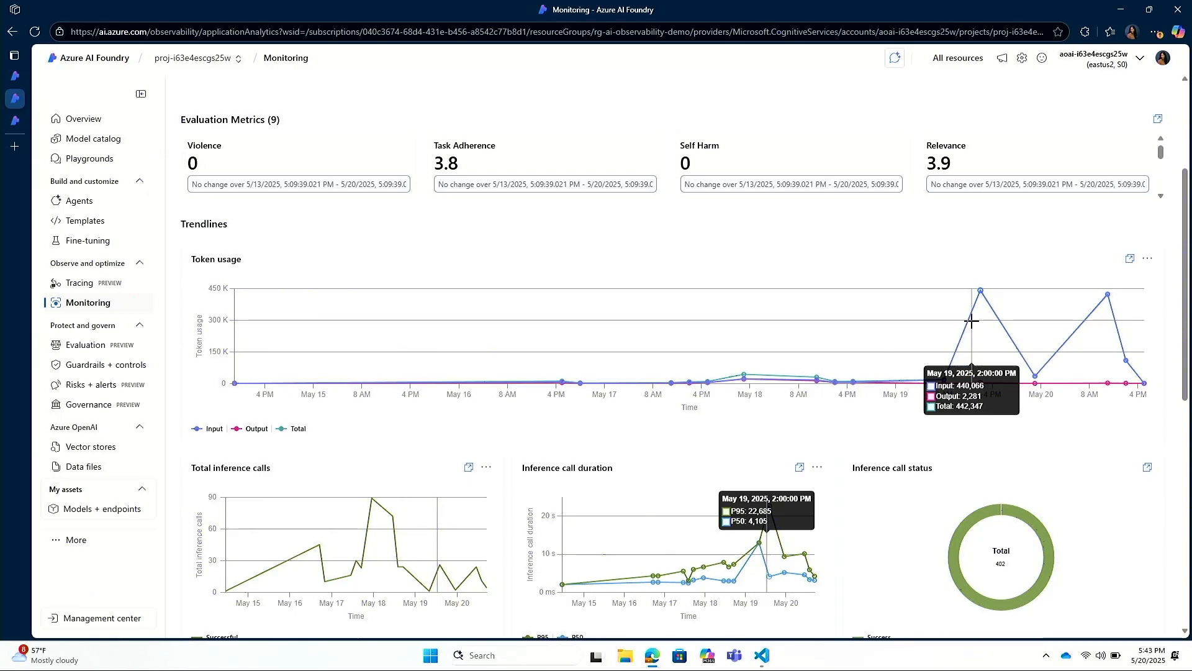
scroll(down, 3)
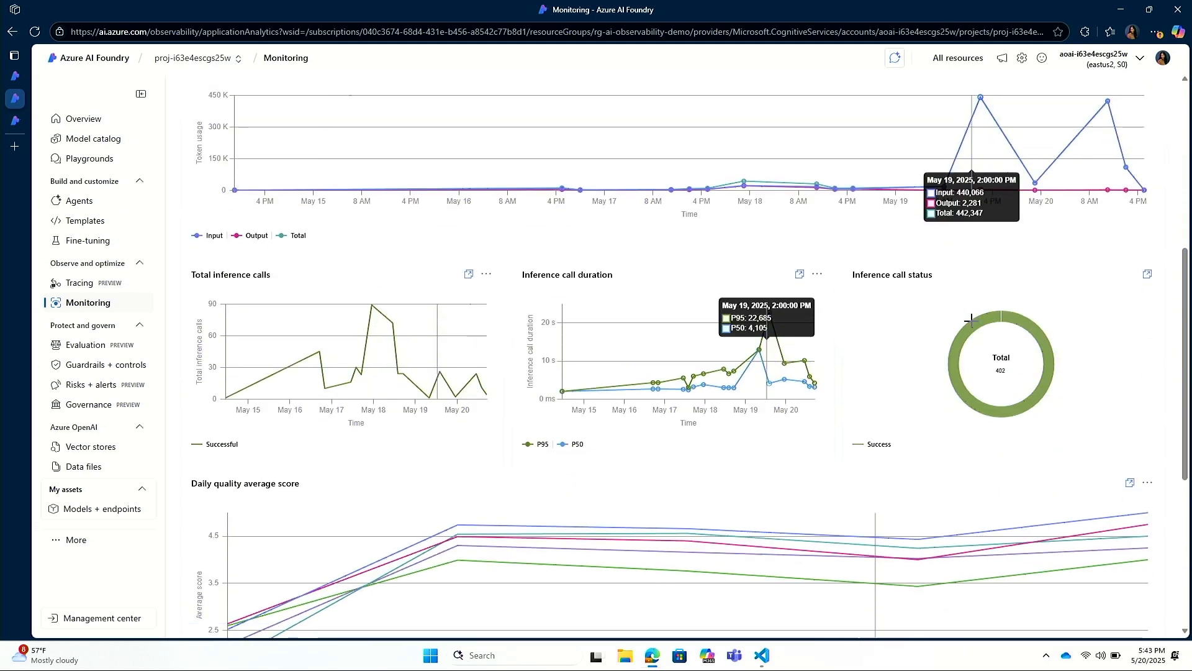
scroll(down, 3)
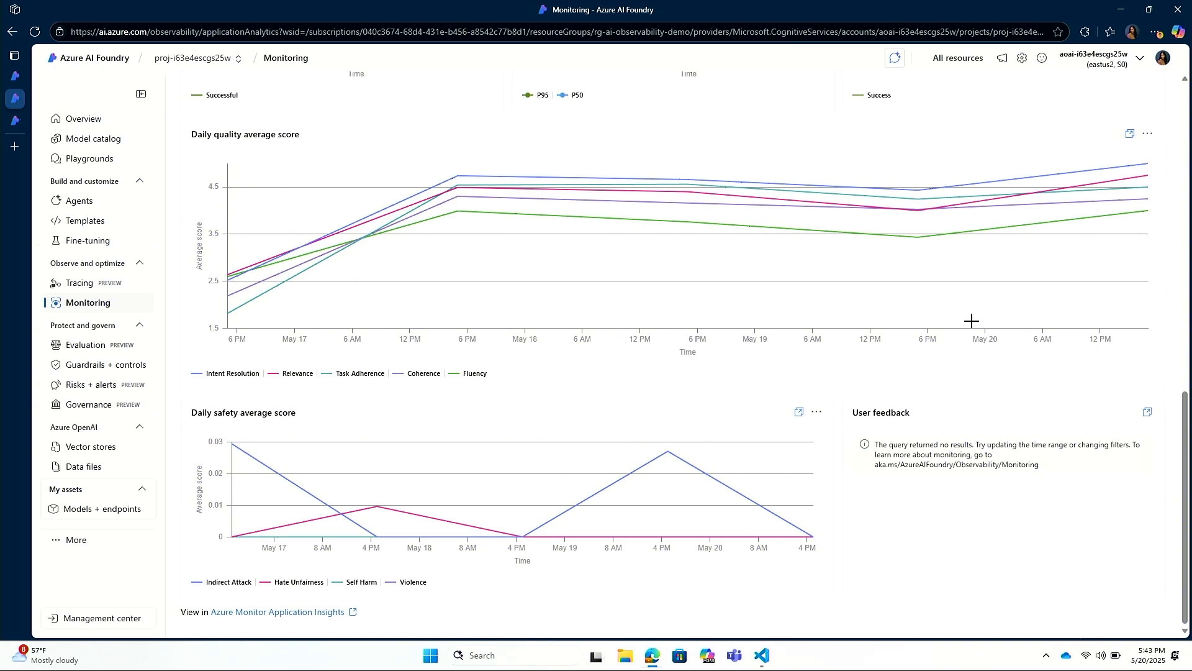
mouse_move(279, 611)
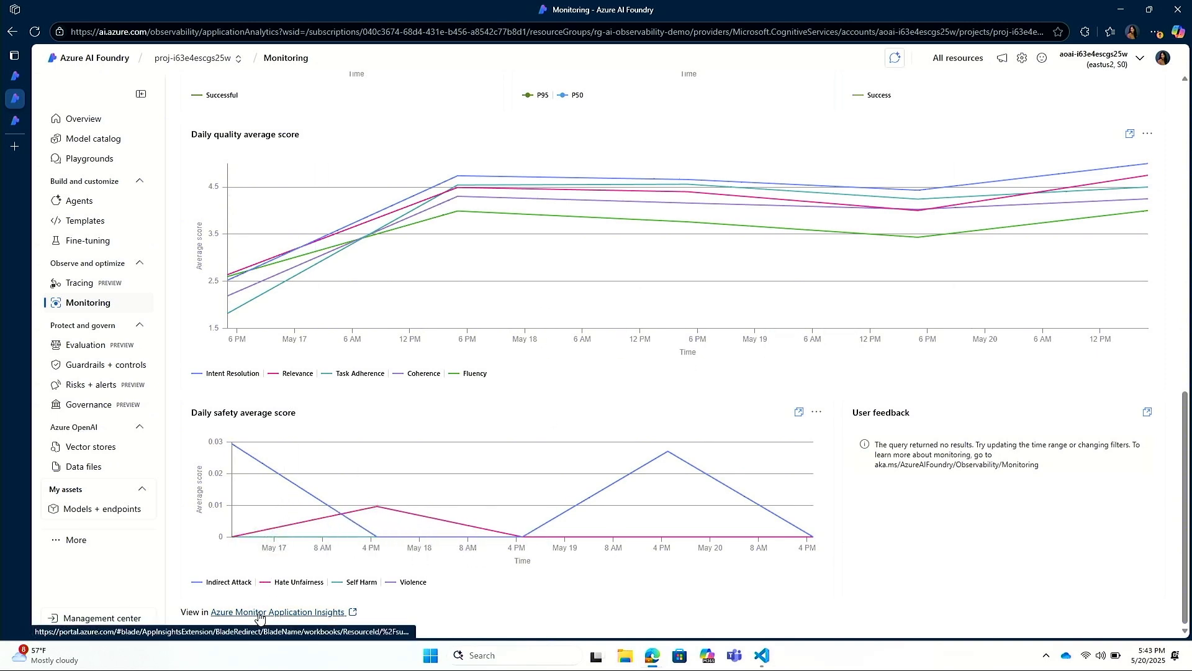
Open the metrics in Application Insights Logs and run the daily per-evaluator scores query
click(278, 611)
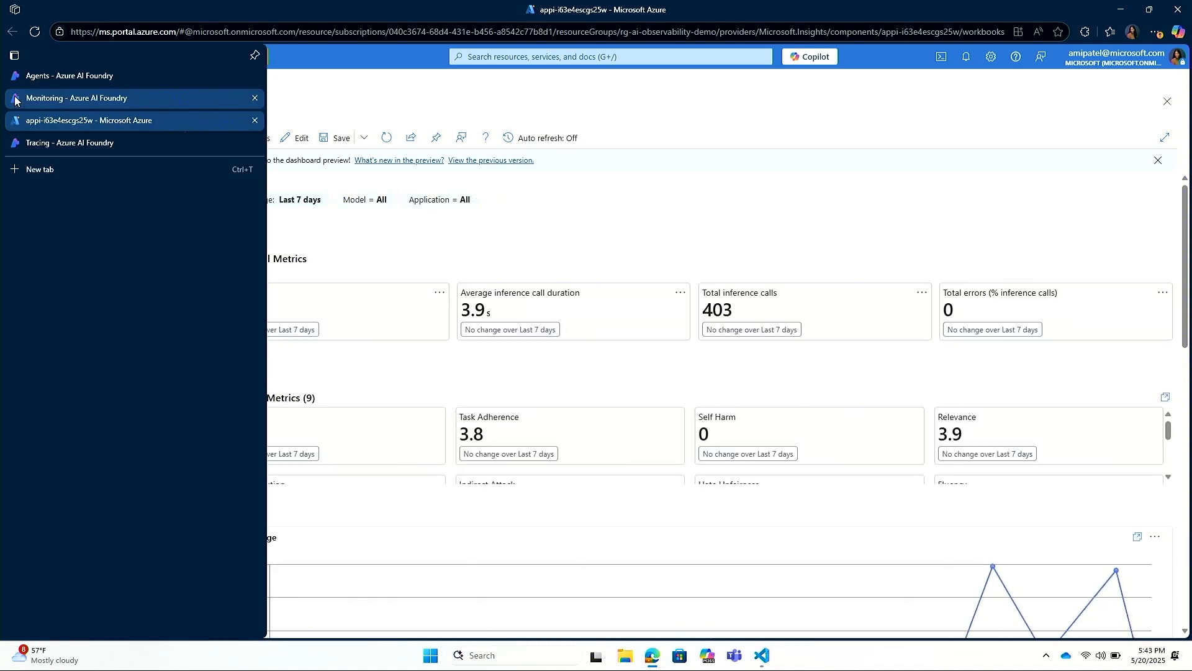
click(75, 97)
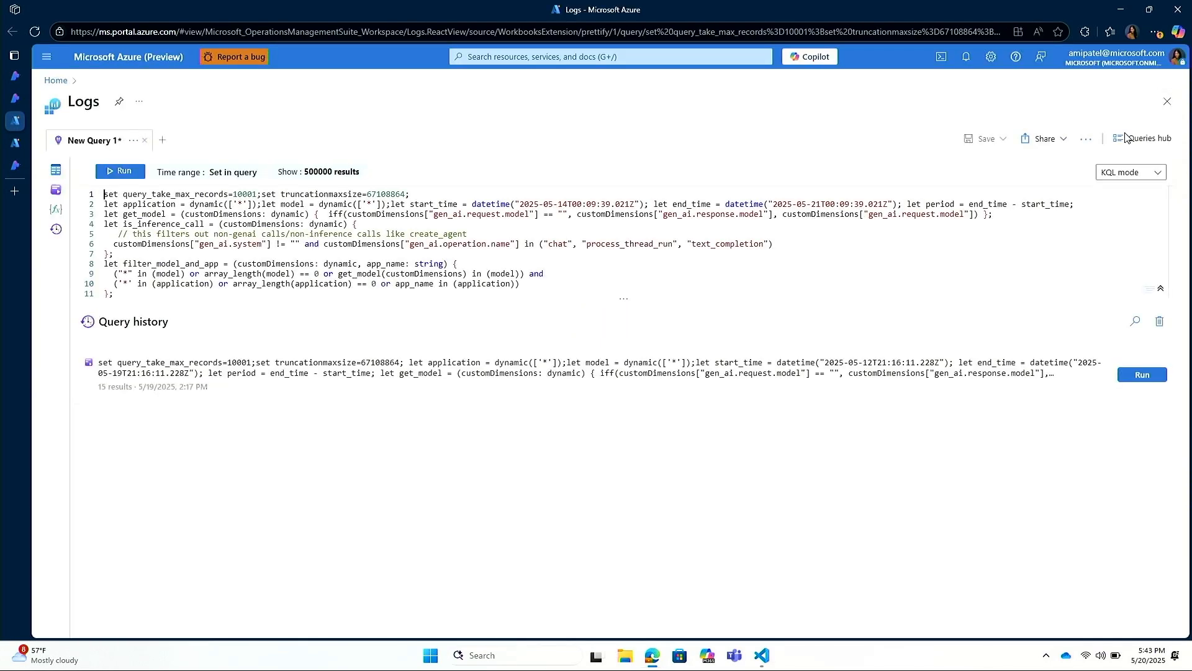
click(120, 170)
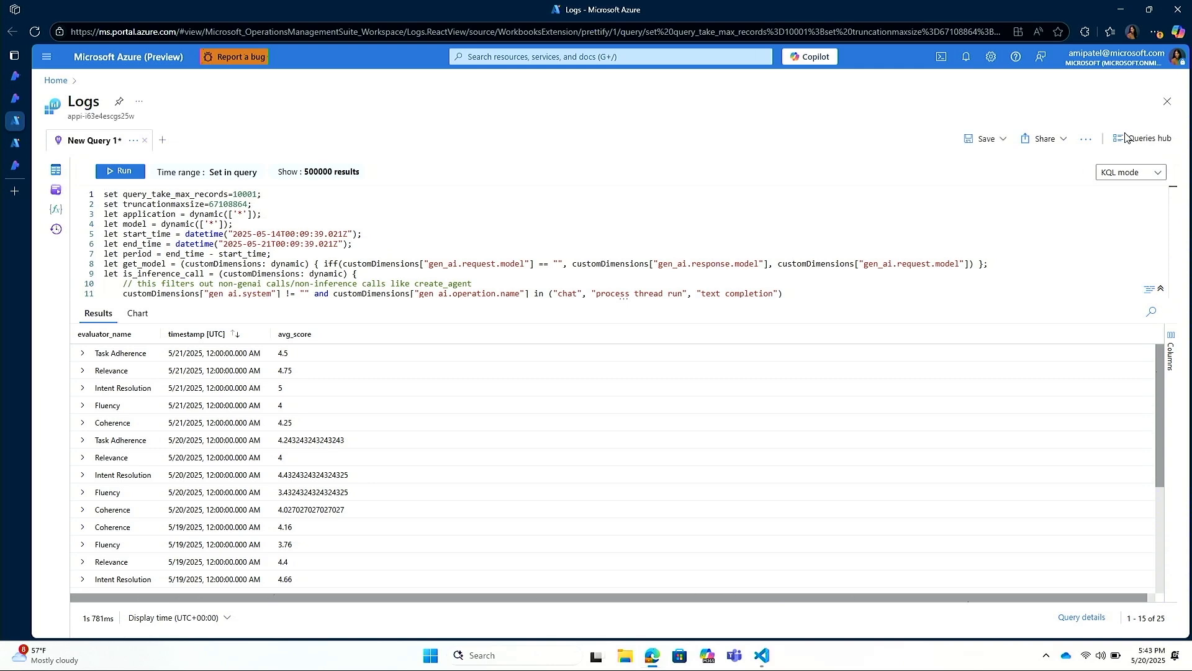